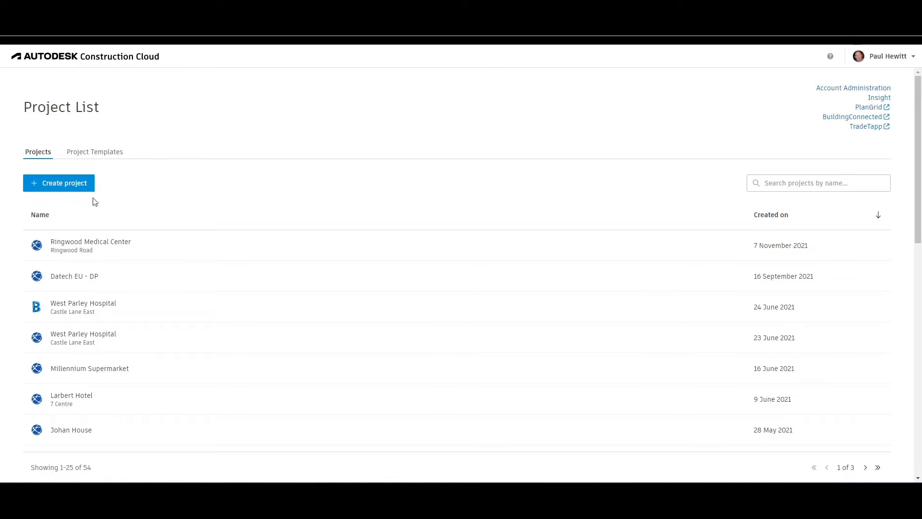
- Open the Audubon Centre Verwood project from the project list
scroll(down, 3)
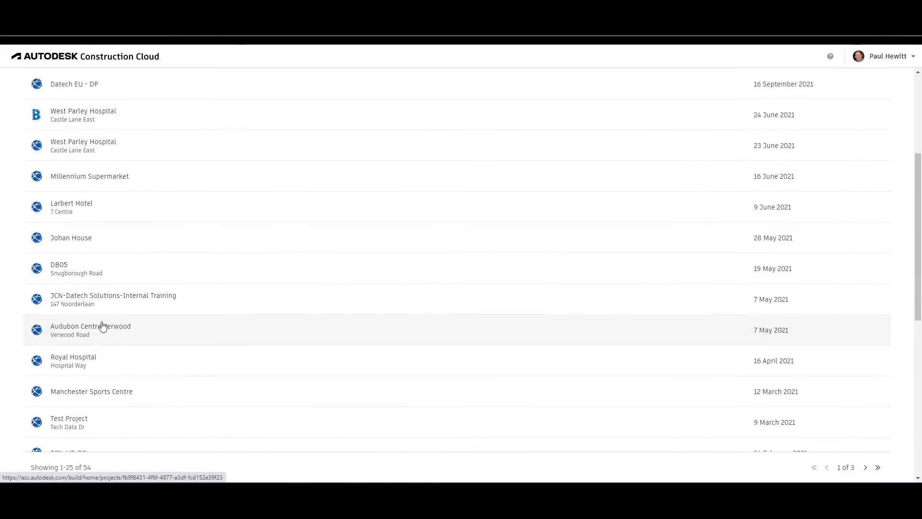
mouse_move(77, 330)
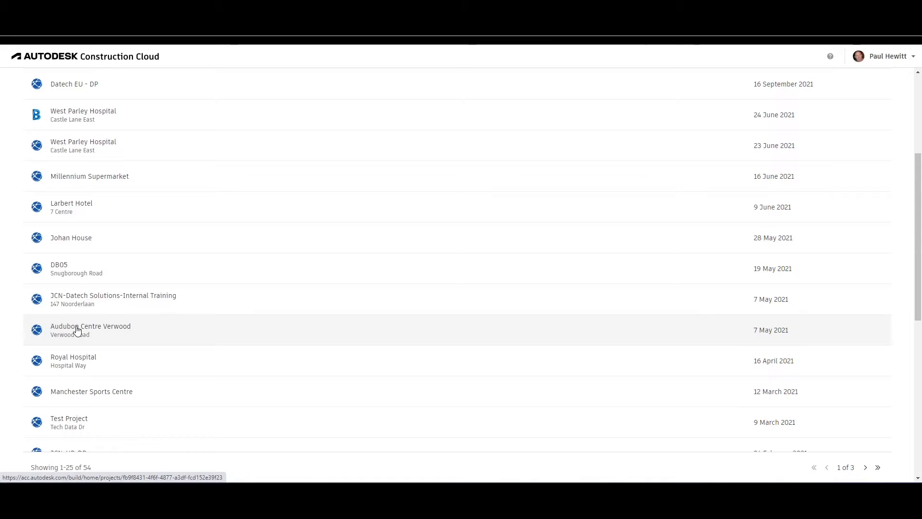
click(90, 327)
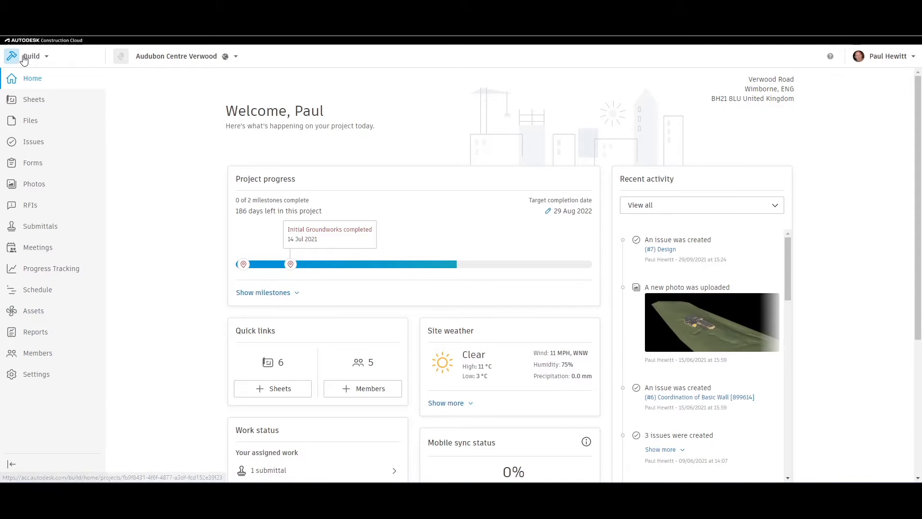
- Switch the project from Build to Docs via the product switcher
click(34, 56)
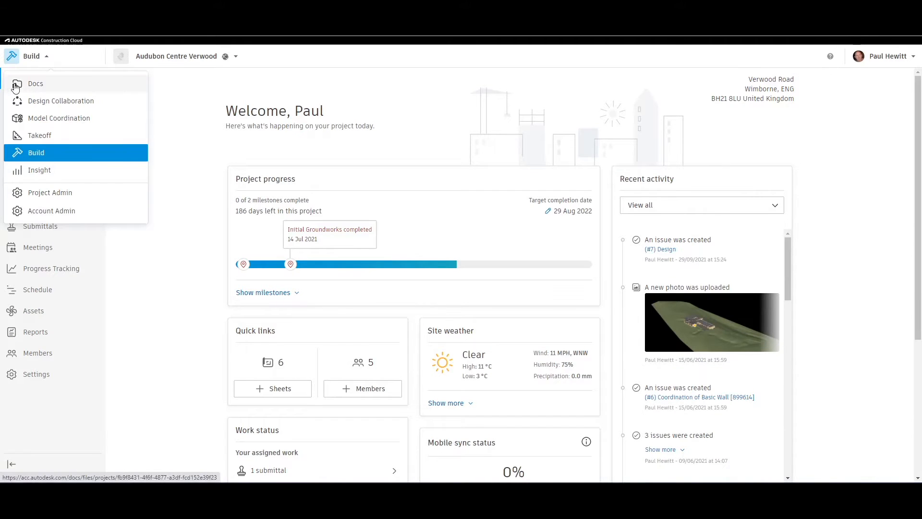
click(35, 84)
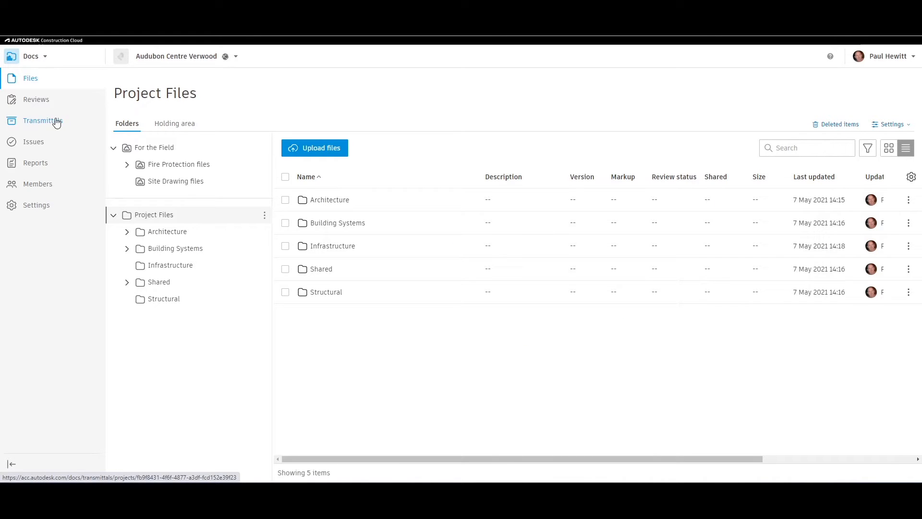
- Go to Transmittals in the left navigation to list the two sent transmittals
click(42, 120)
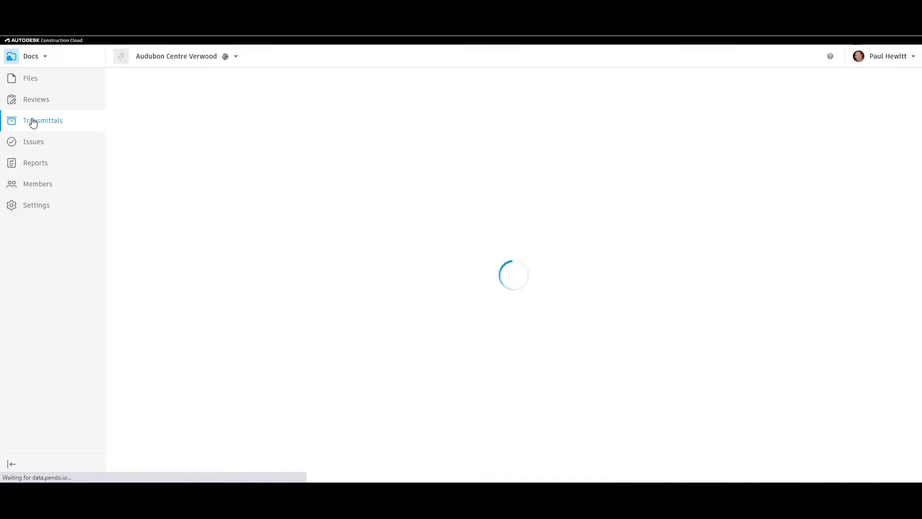
click(43, 121)
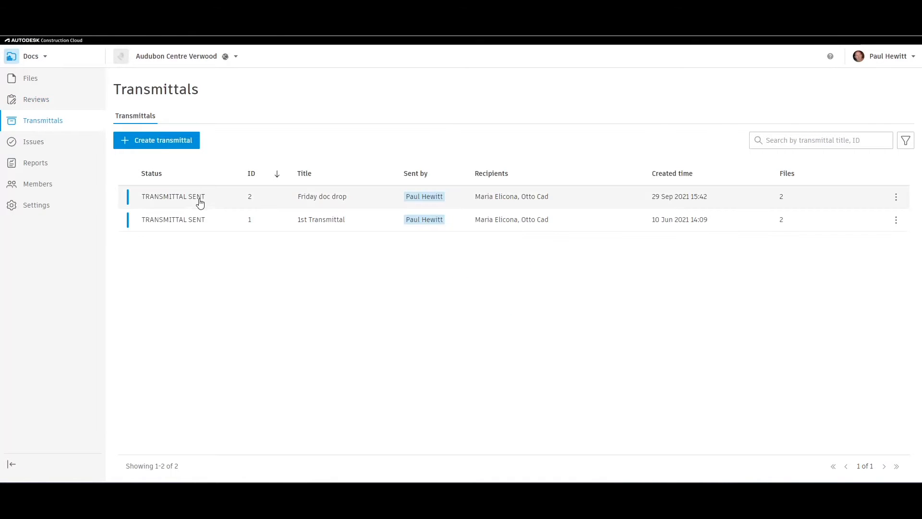
mouse_move(499, 212)
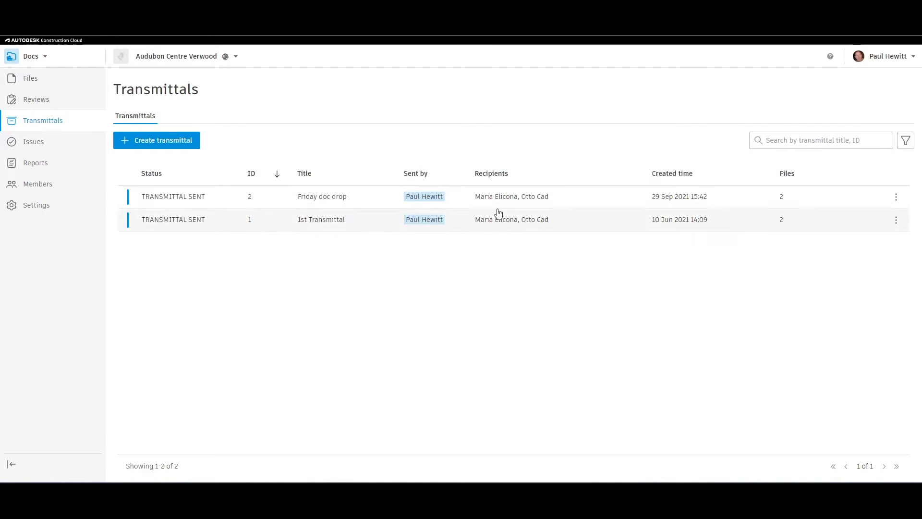
mouse_move(715, 205)
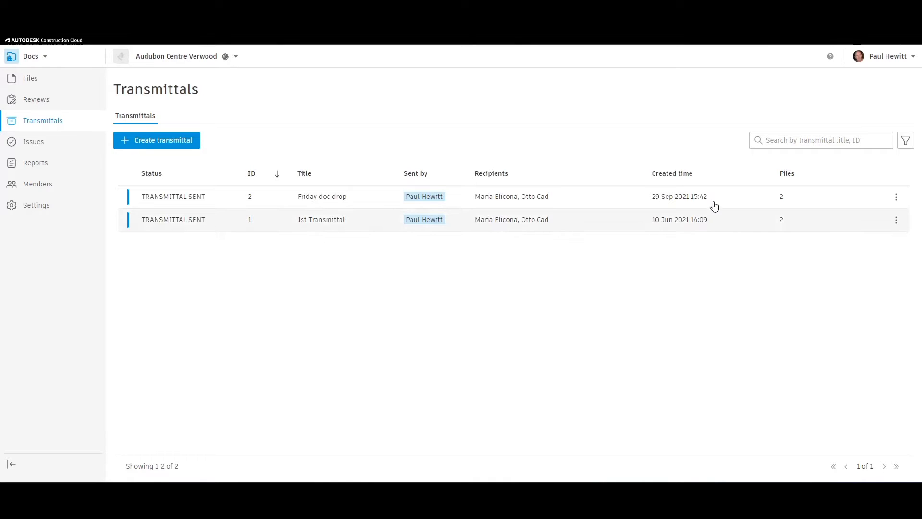
mouse_move(786, 196)
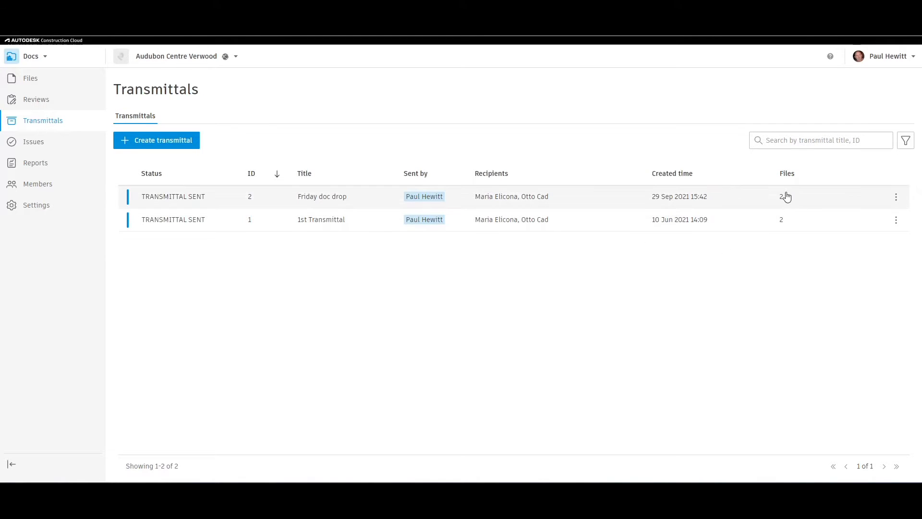
mouse_move(205, 248)
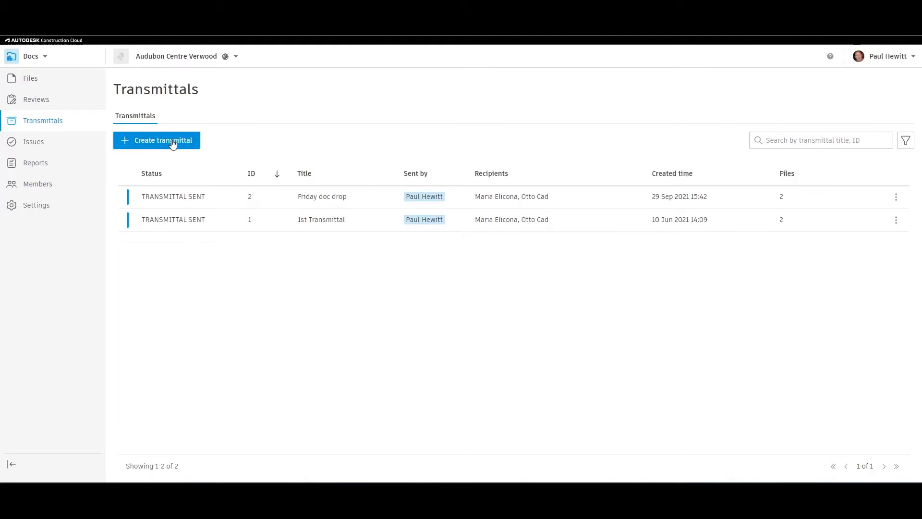
- Start a new transmittal and select the three Fire Protection files under For the Field
click(163, 140)
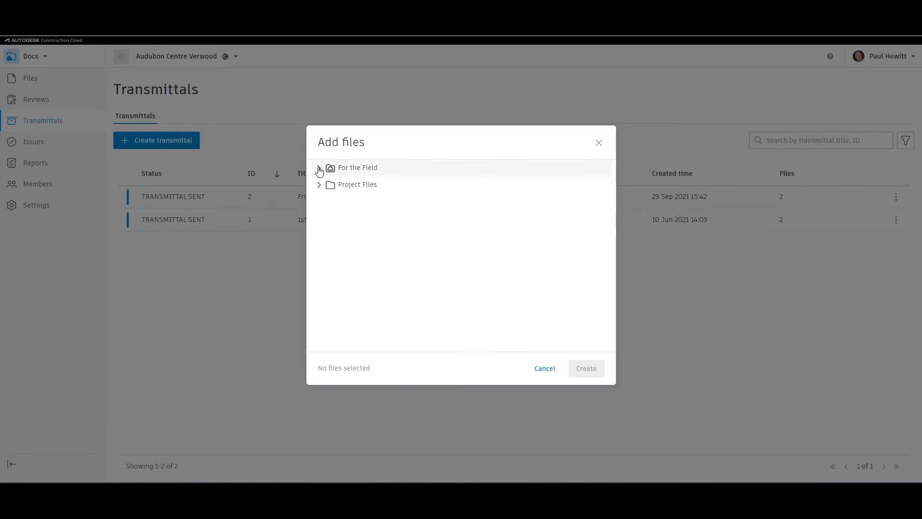
click(319, 171)
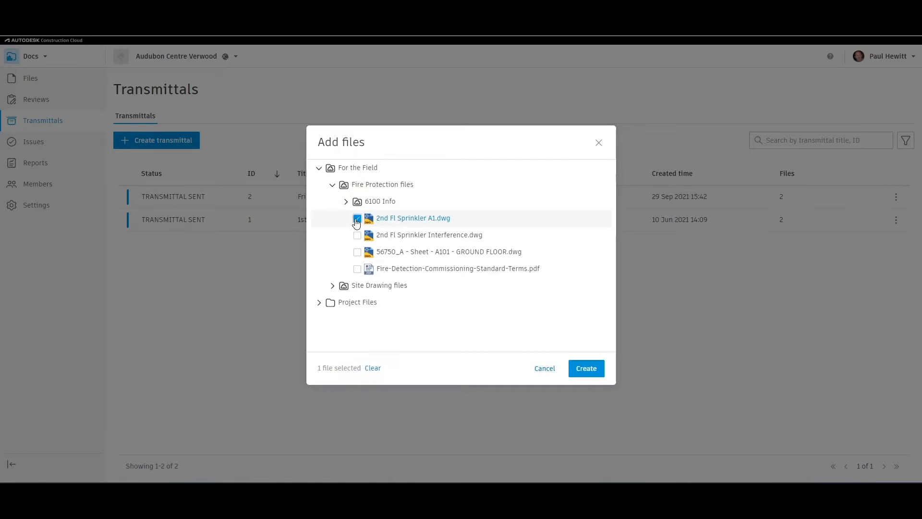
click(358, 252)
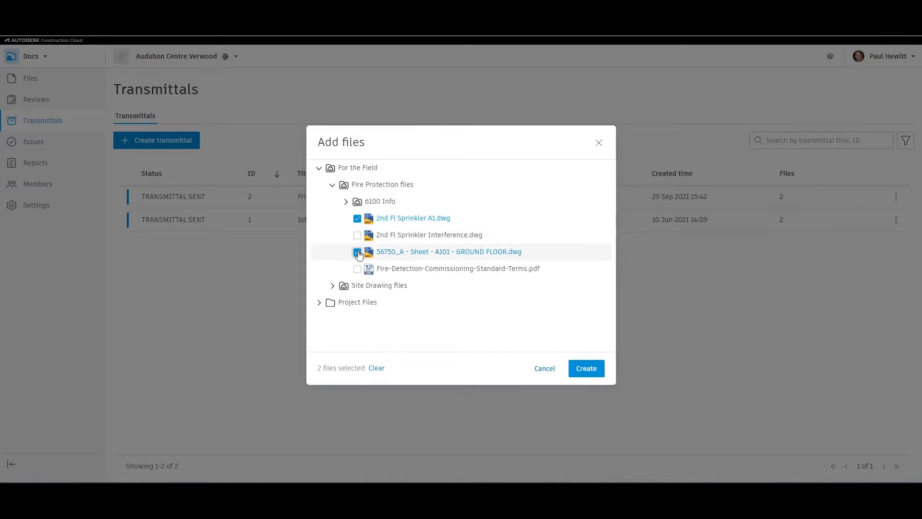
click(357, 252)
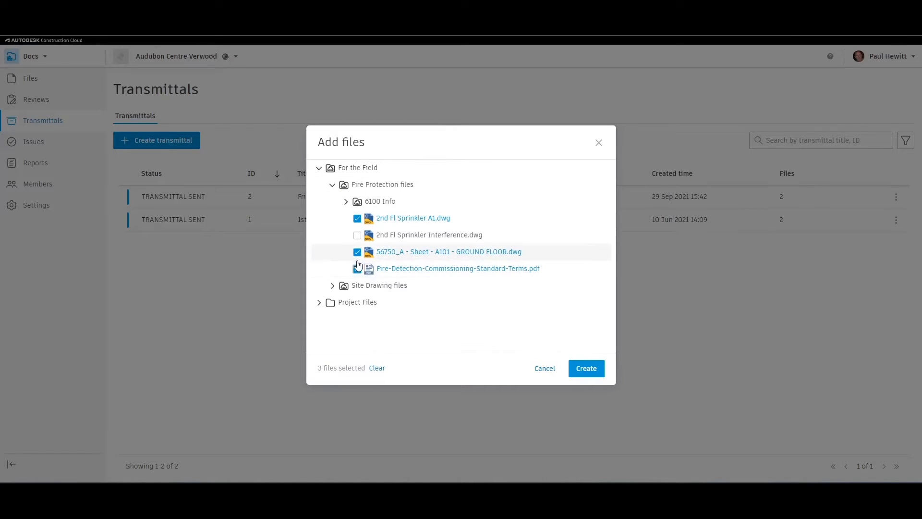
click(357, 269)
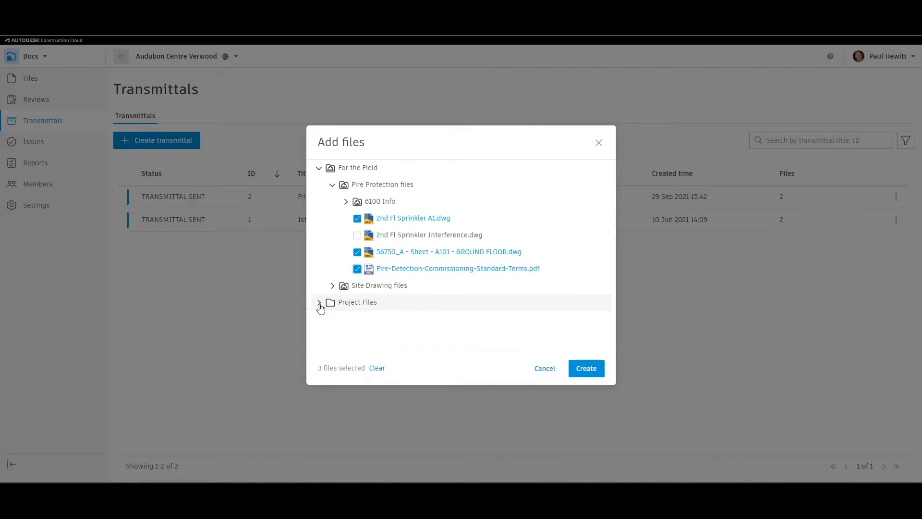
- Add the Audubon_MEP_Metric 2021.rvt model from Project Files > Building Systems > Electrical
click(320, 302)
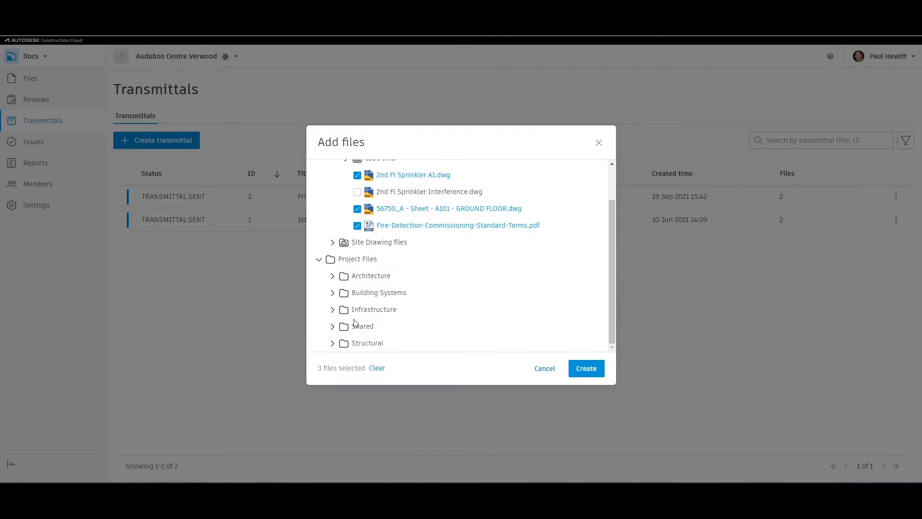
click(333, 292)
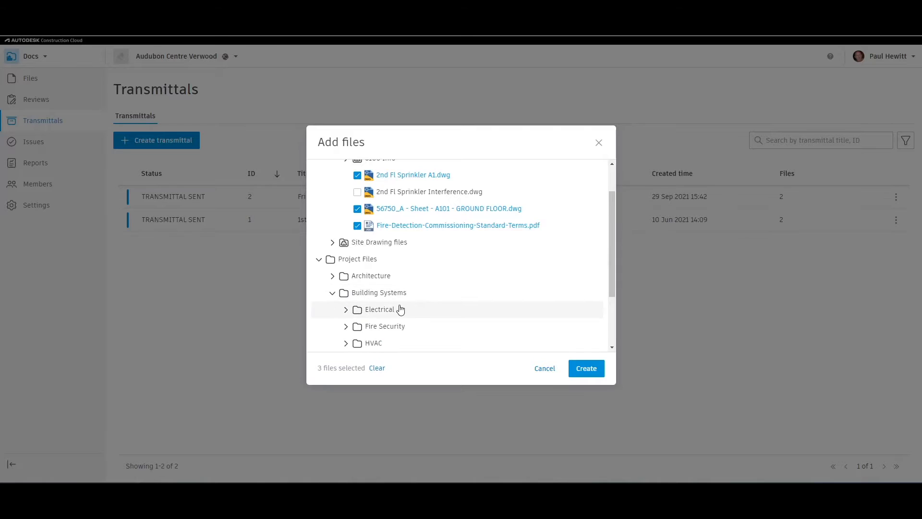
click(346, 309)
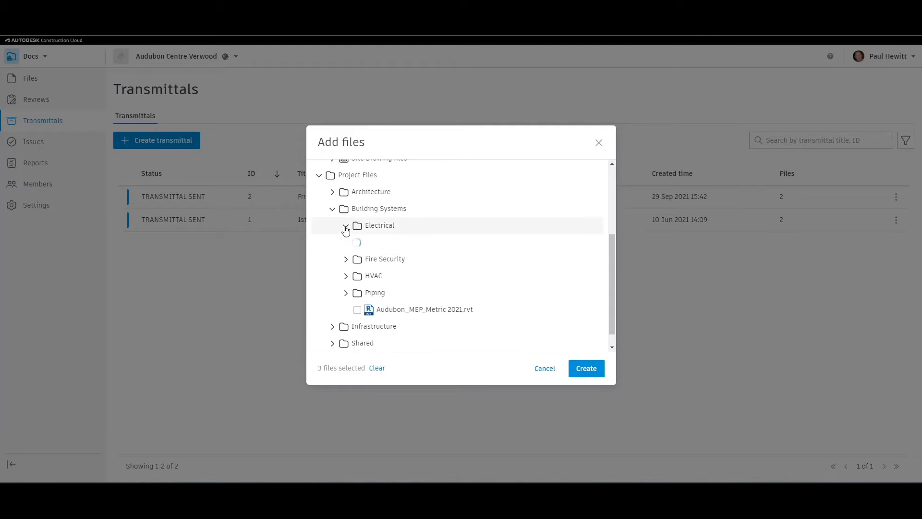
click(346, 224)
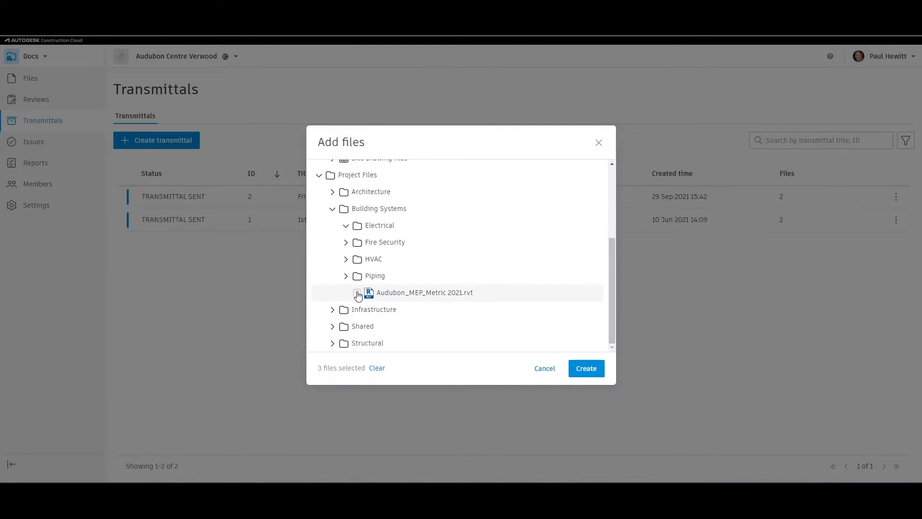
click(358, 292)
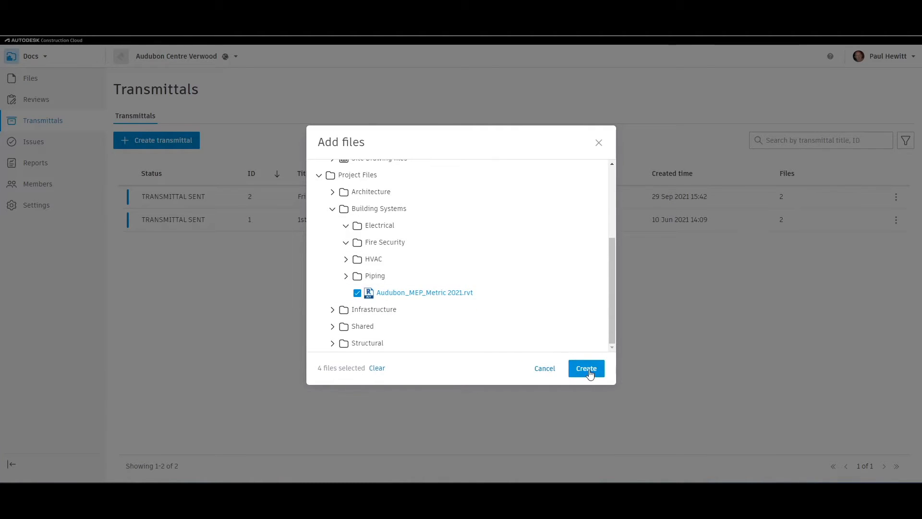
- Confirm the four files and title the transmittal 'Fire Safety latest files'
click(586, 369)
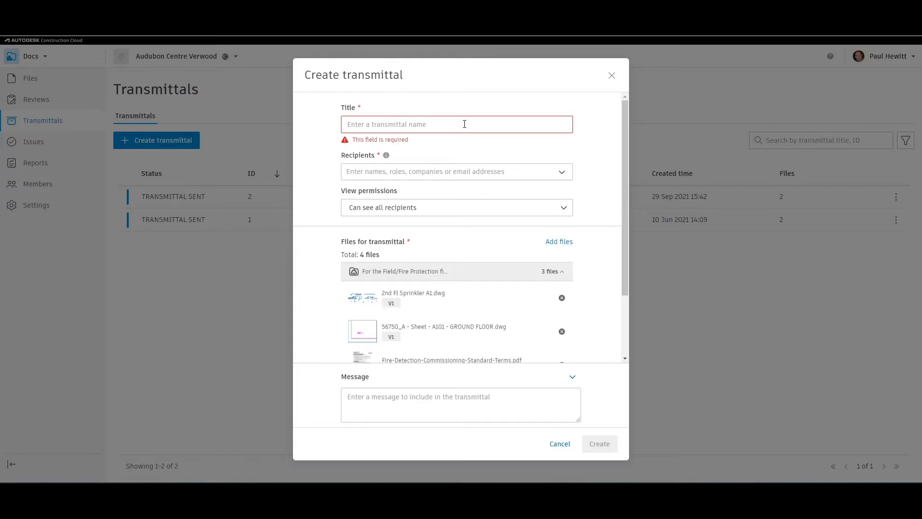
text(Fire Safety latest)
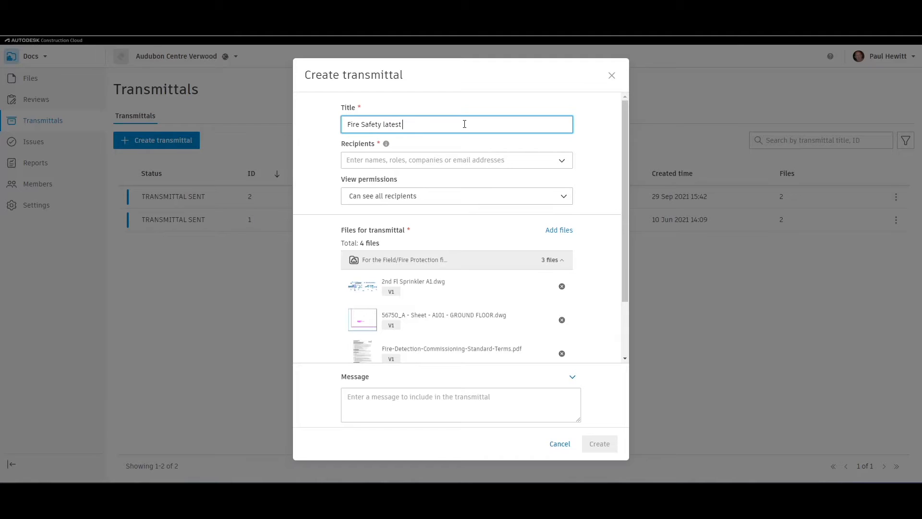
text(files)
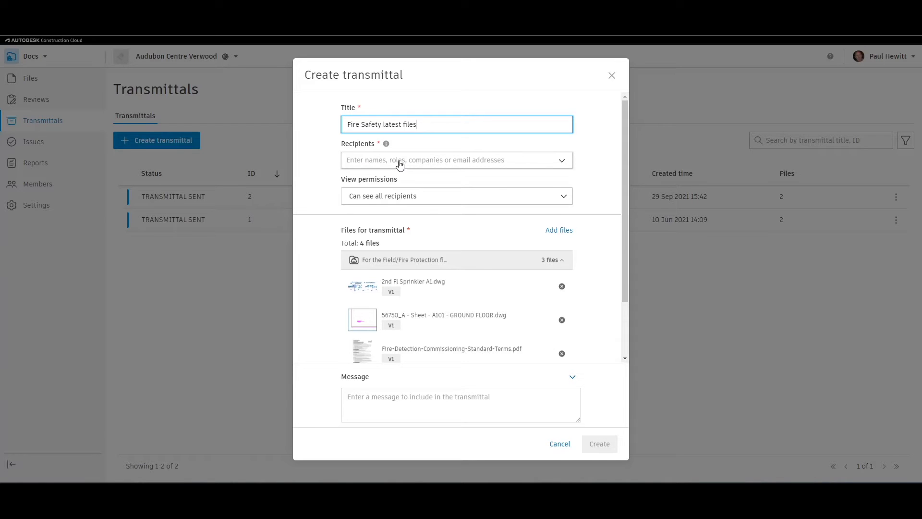
click(457, 160)
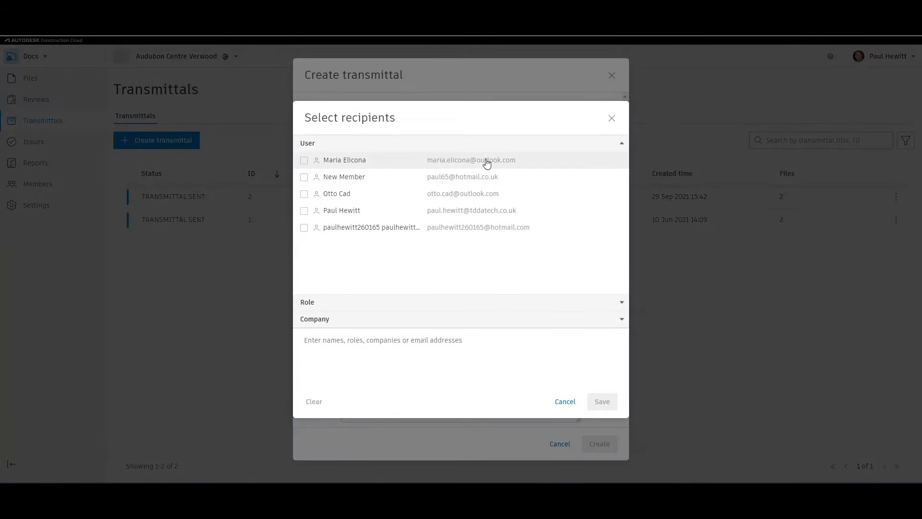
click(304, 160)
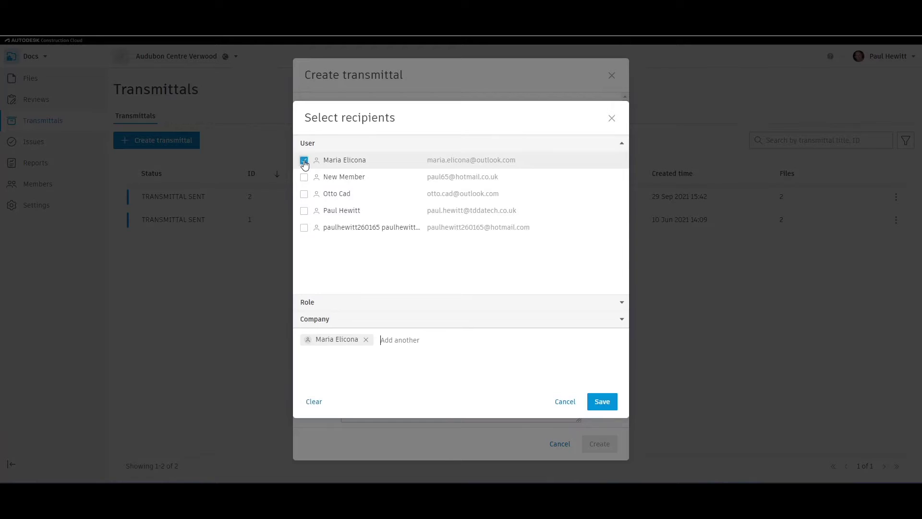
click(303, 194)
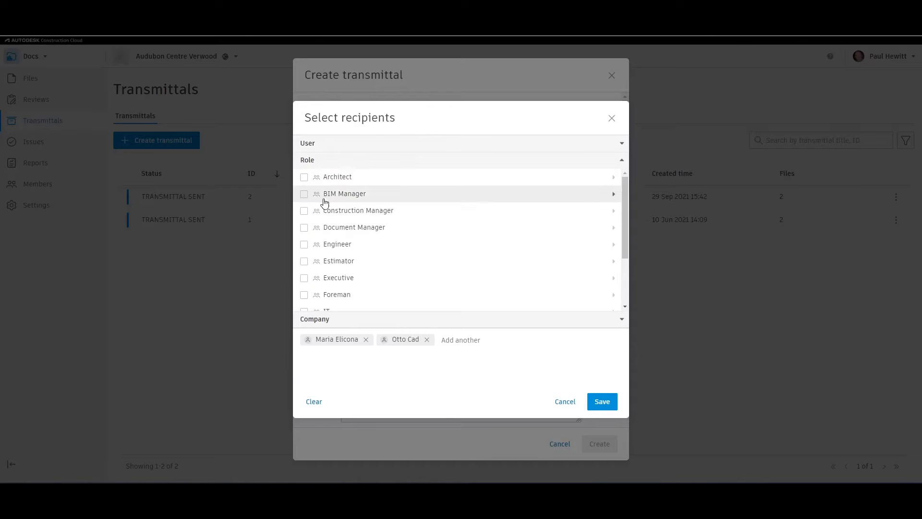
click(315, 177)
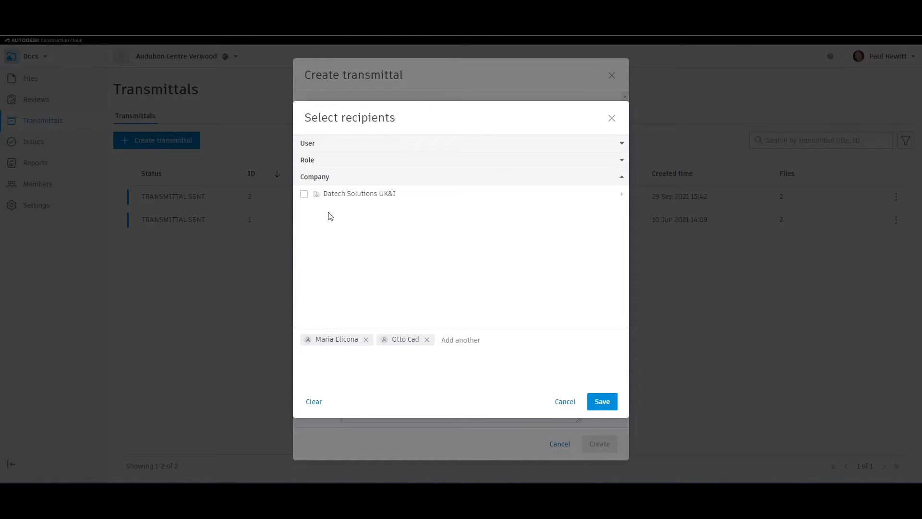
mouse_move(407, 290)
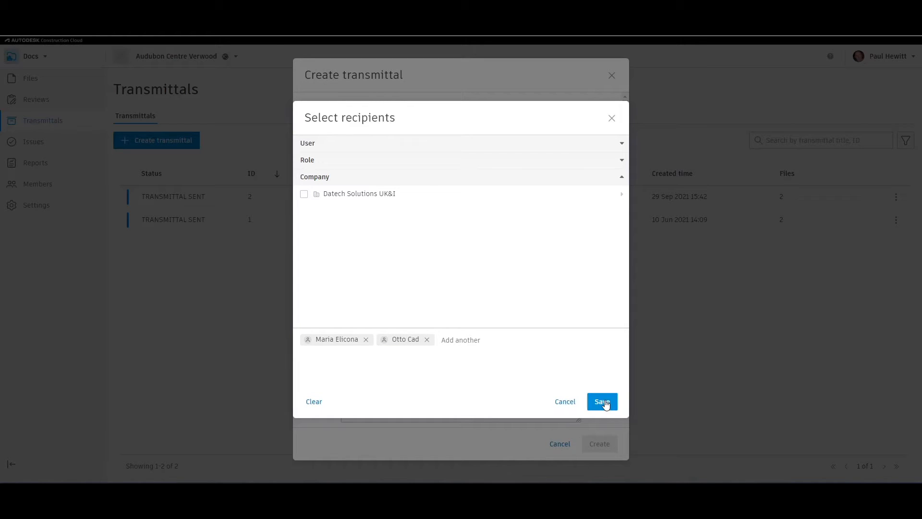
click(602, 401)
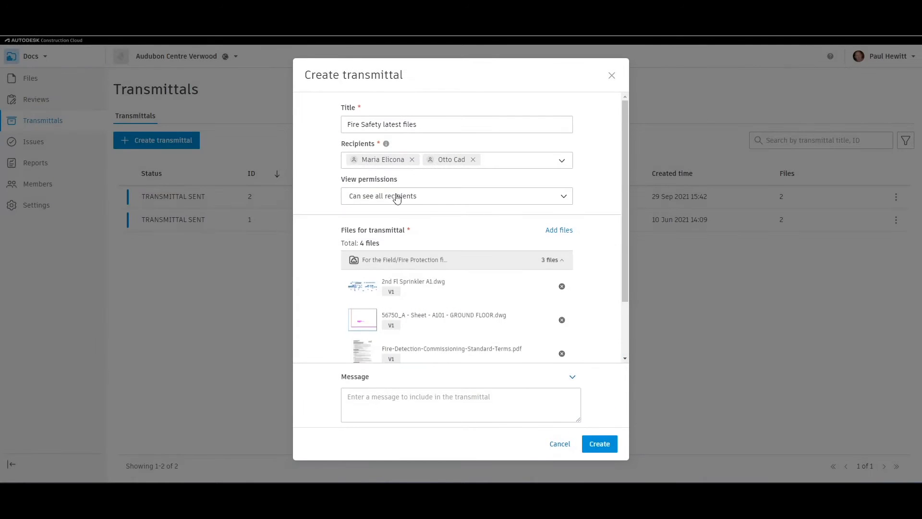
mouse_move(338, 182)
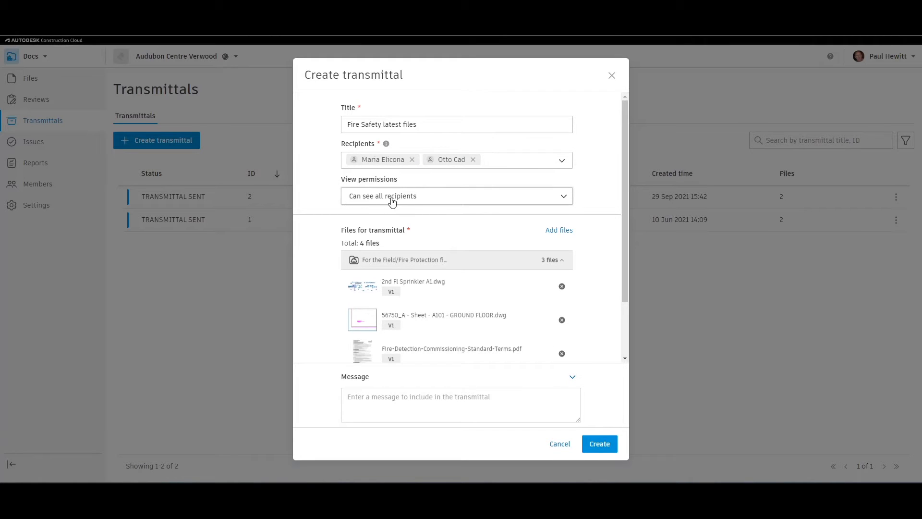
click(458, 196)
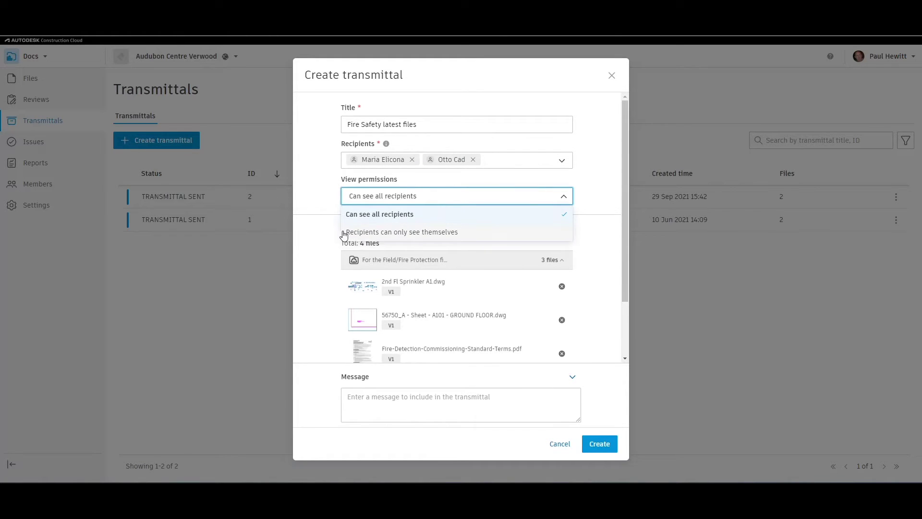
mouse_move(447, 235)
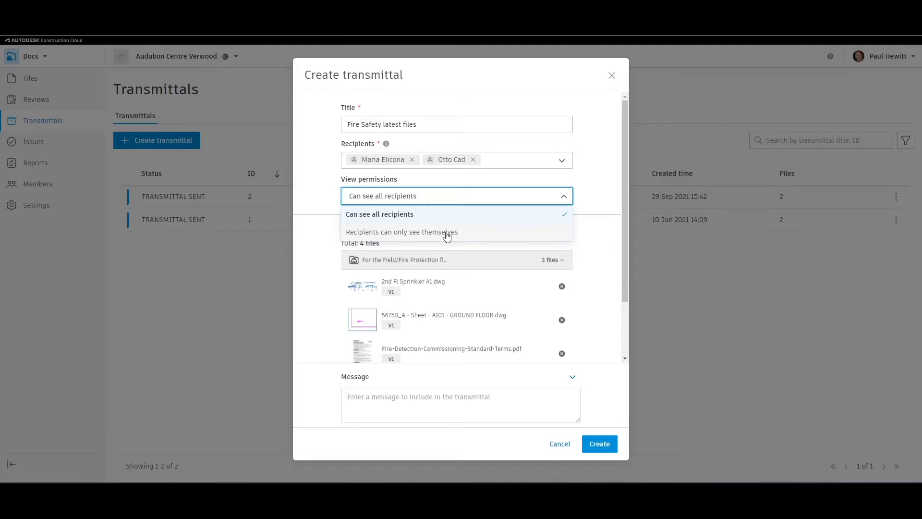
mouse_move(403, 215)
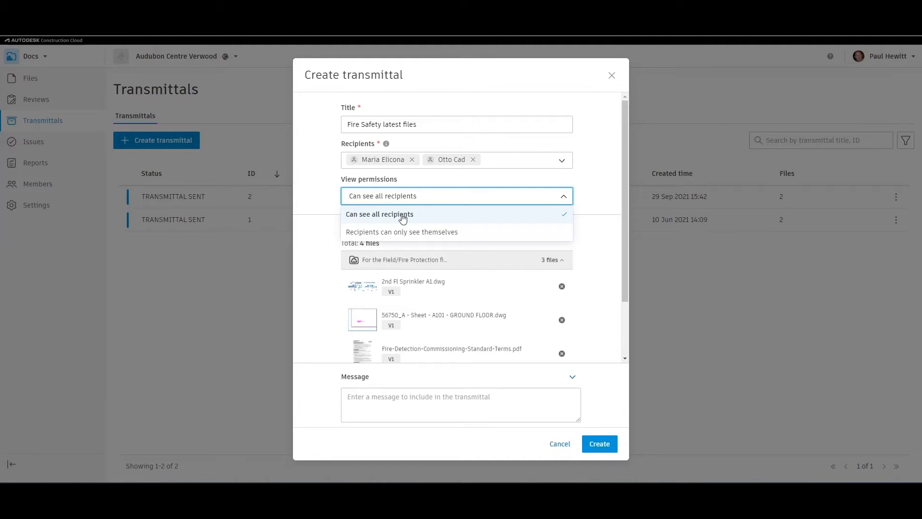
click(378, 214)
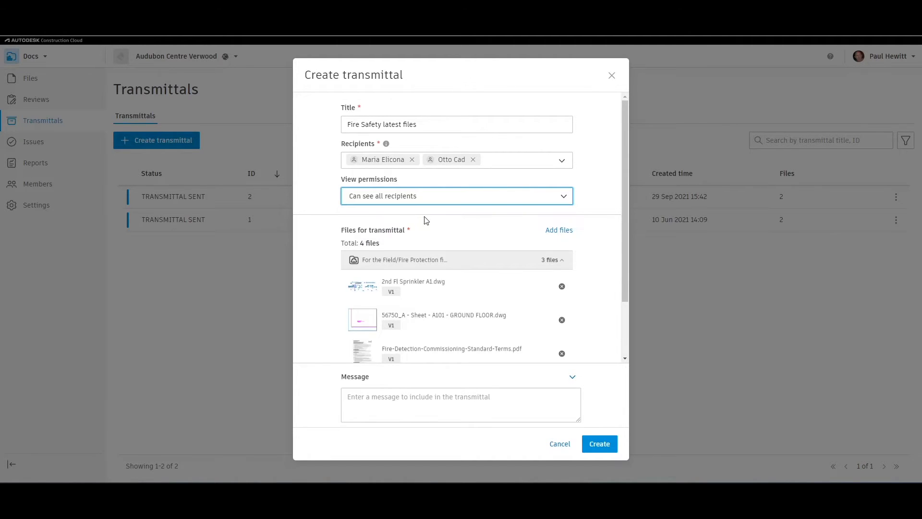
mouse_move(371, 291)
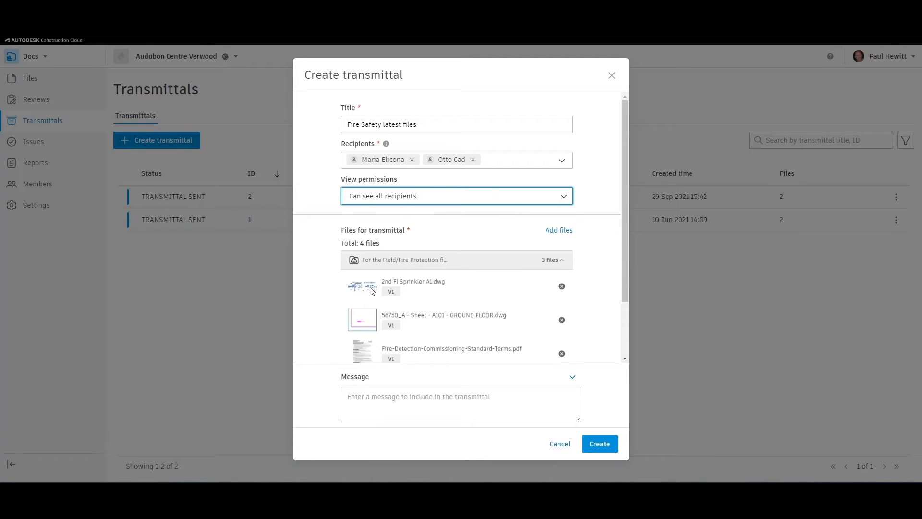
scroll(down, 3)
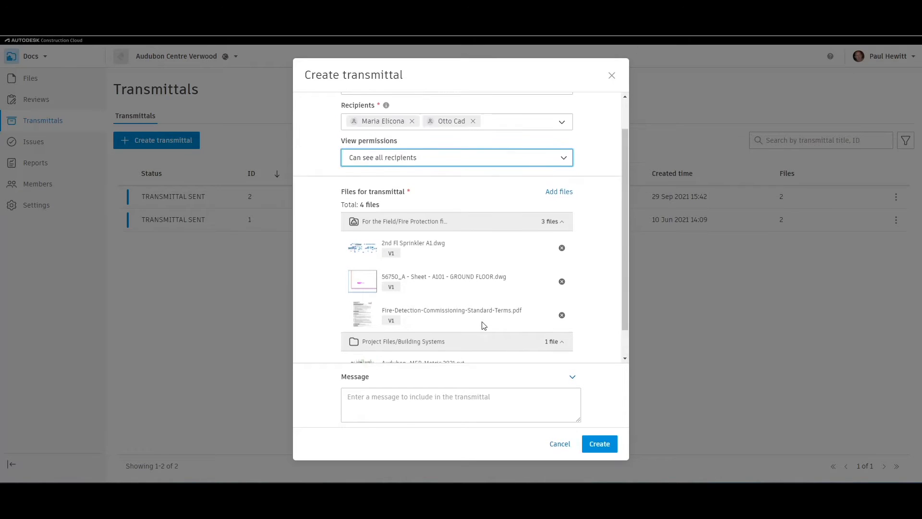
scroll(up, 3)
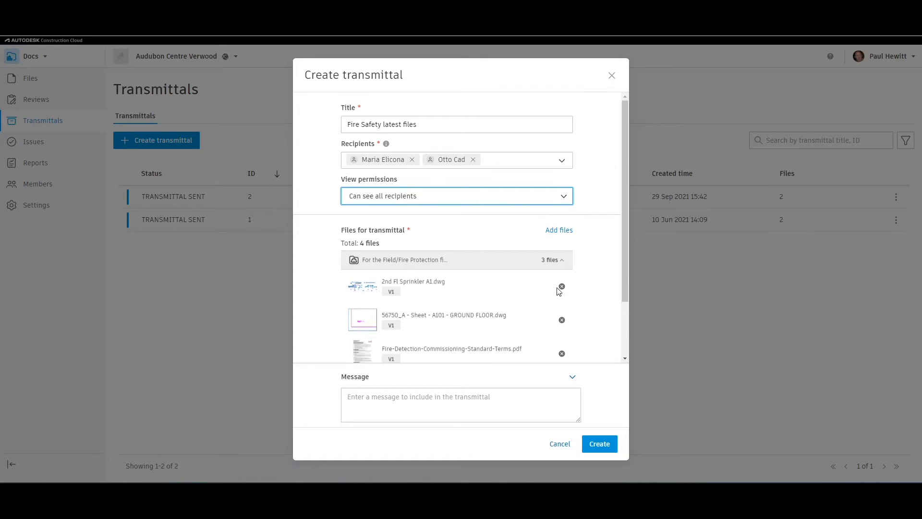
mouse_move(556, 276)
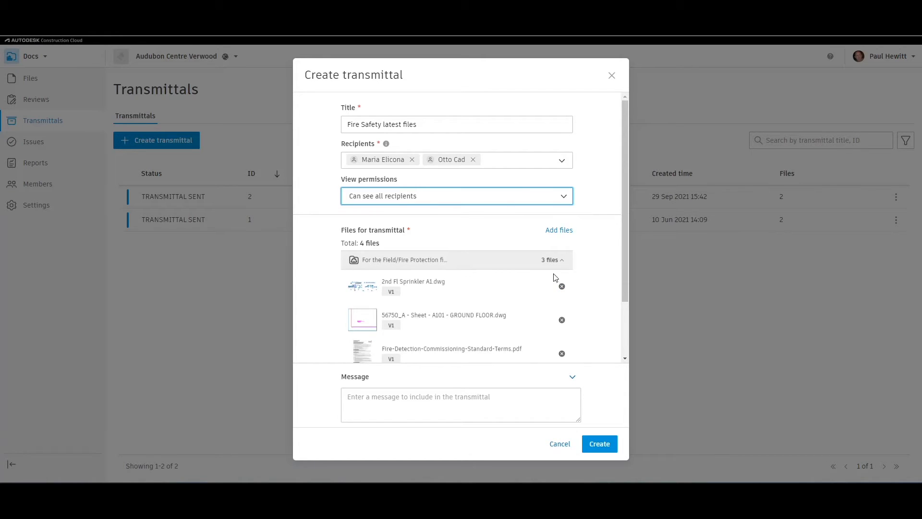
- Write the message 'Please find the transmittal for the current Fire Safety files on this project.'
click(476, 404)
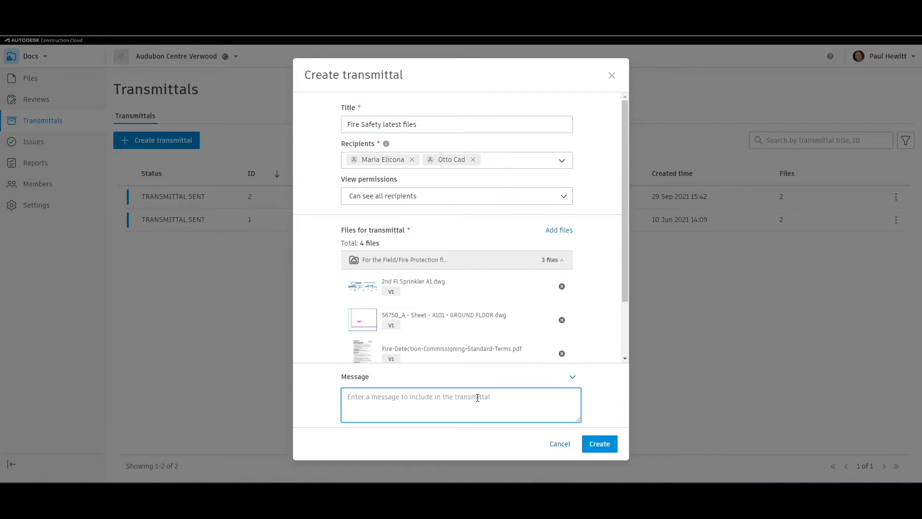
text(Please f)
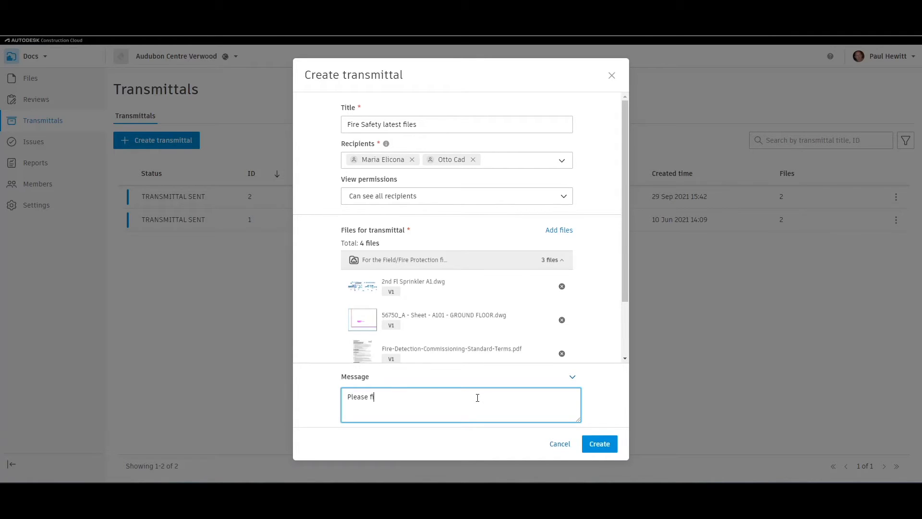
text(ind)
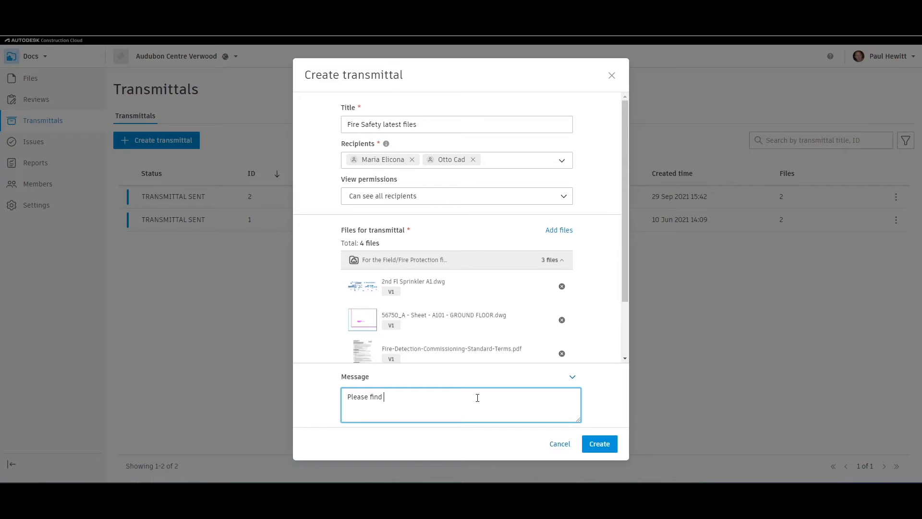
text(the)
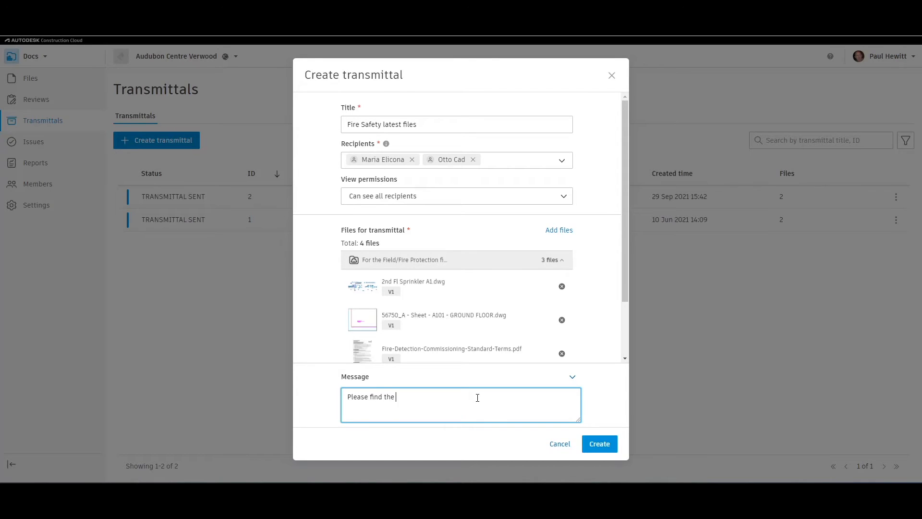
text(transmi)
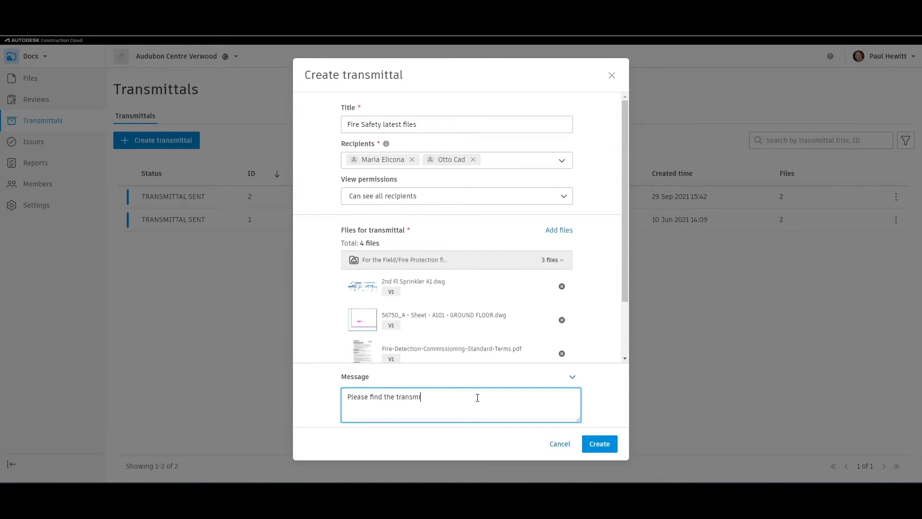
text(ittal)
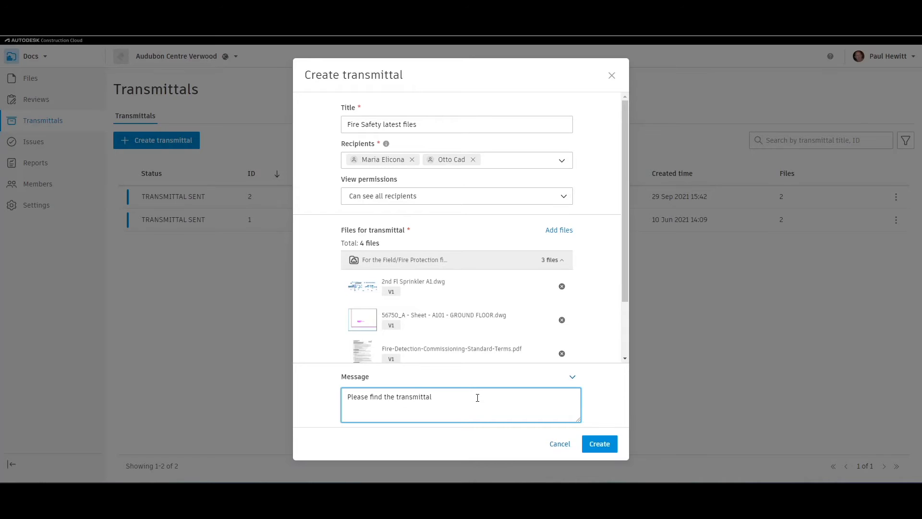
text(for the current Fire Safety files on this)
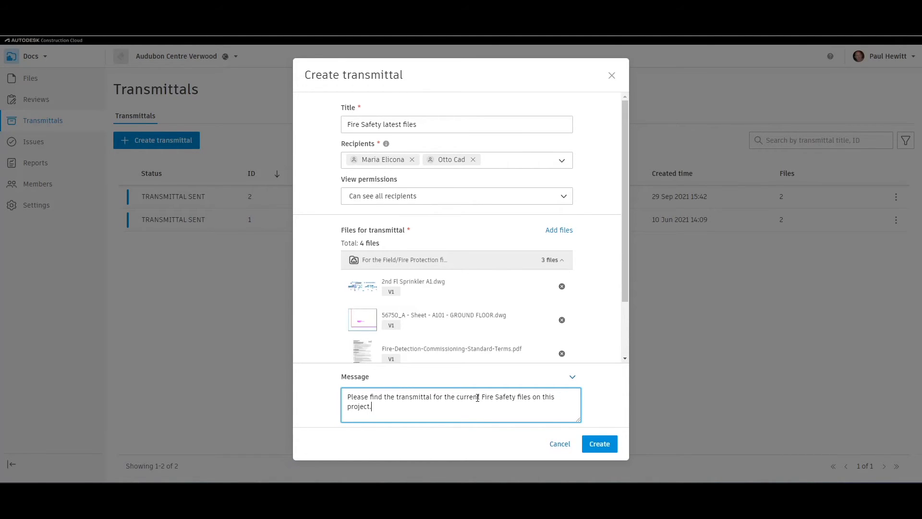
mouse_move(600, 444)
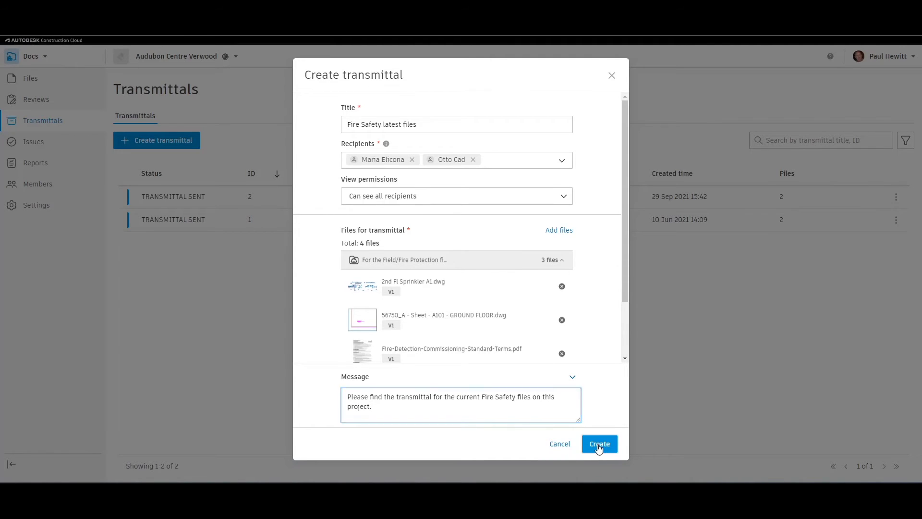
- Send the transmittal and show the row actions for transmittal #3
click(600, 443)
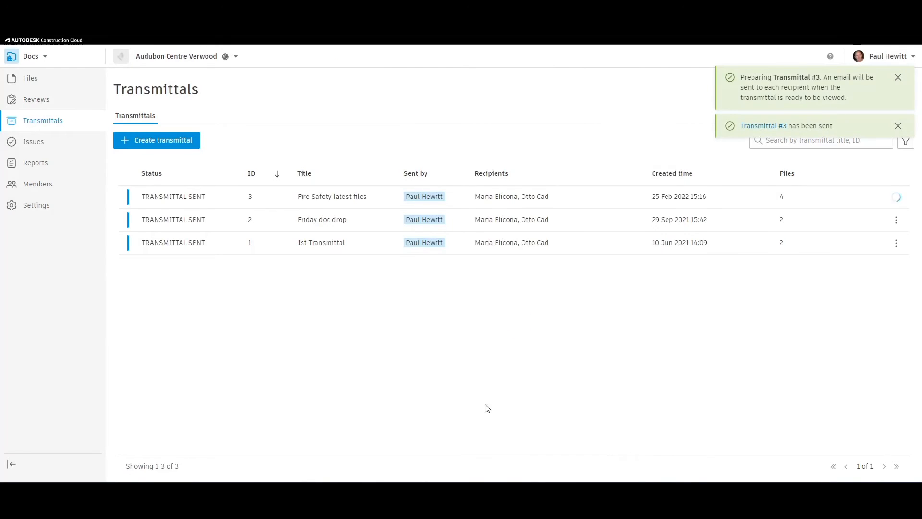
mouse_move(300, 201)
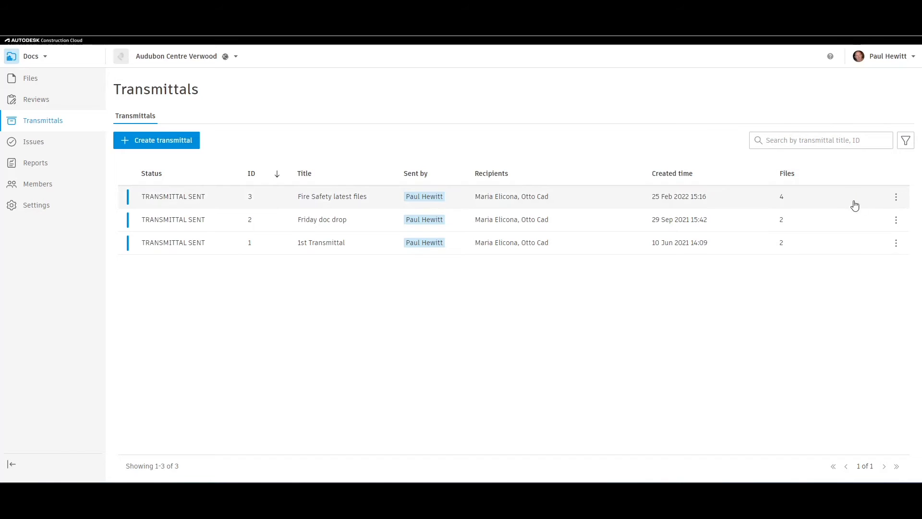
click(896, 196)
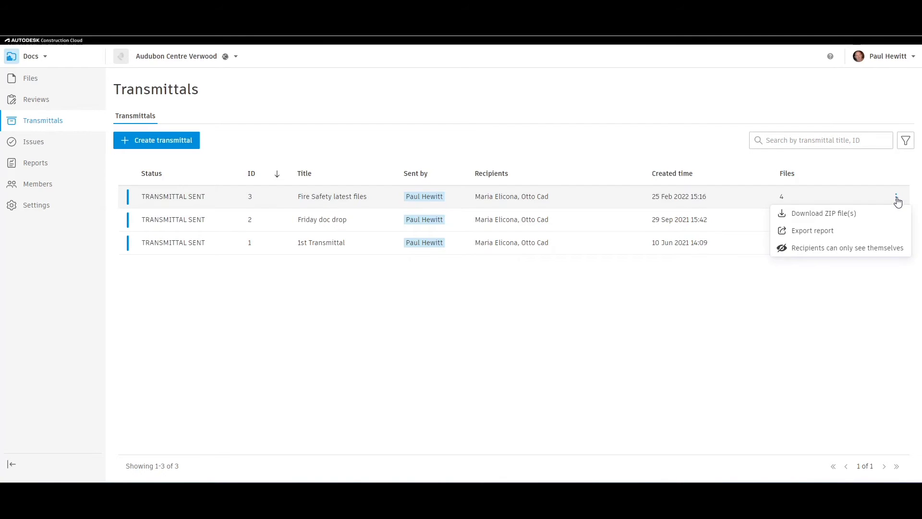
mouse_move(826, 235)
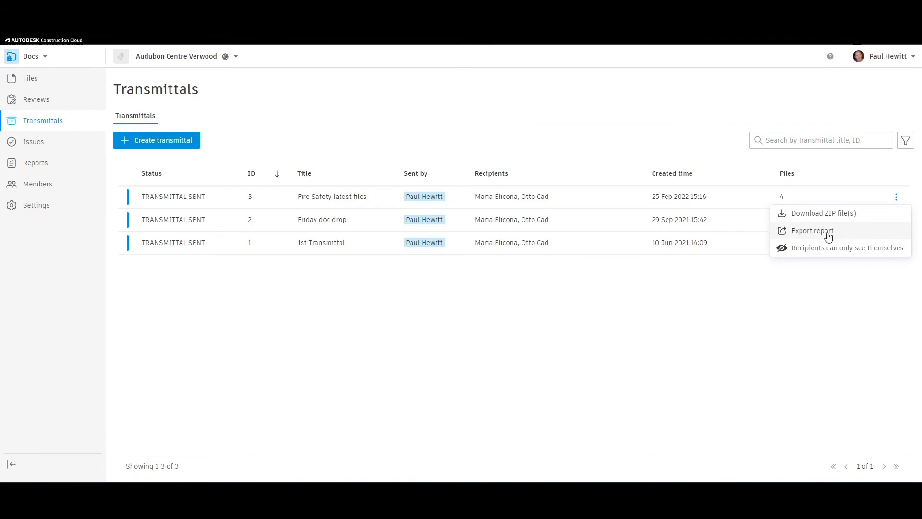
mouse_move(830, 252)
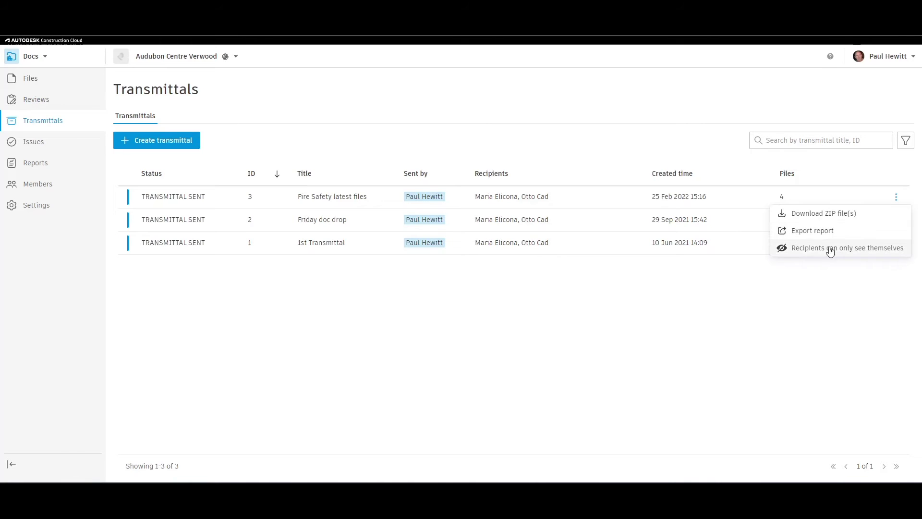
mouse_move(806, 253)
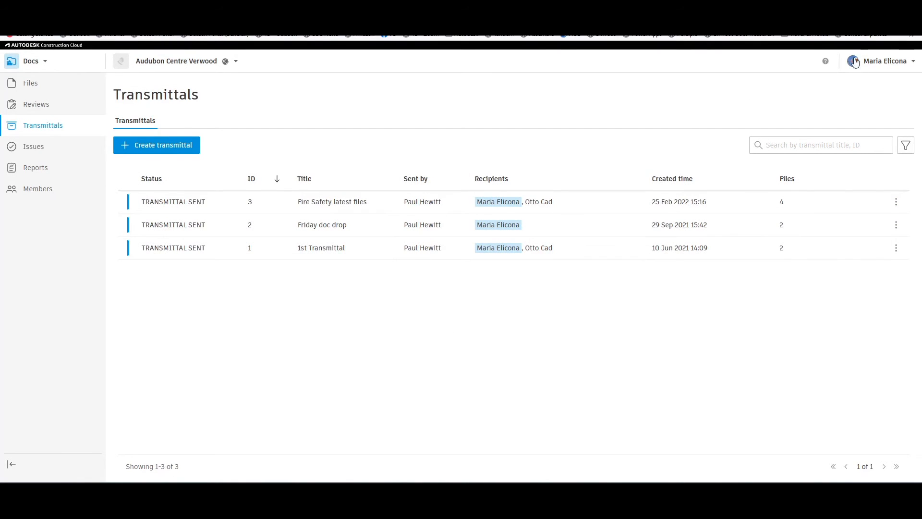
mouse_move(898, 73)
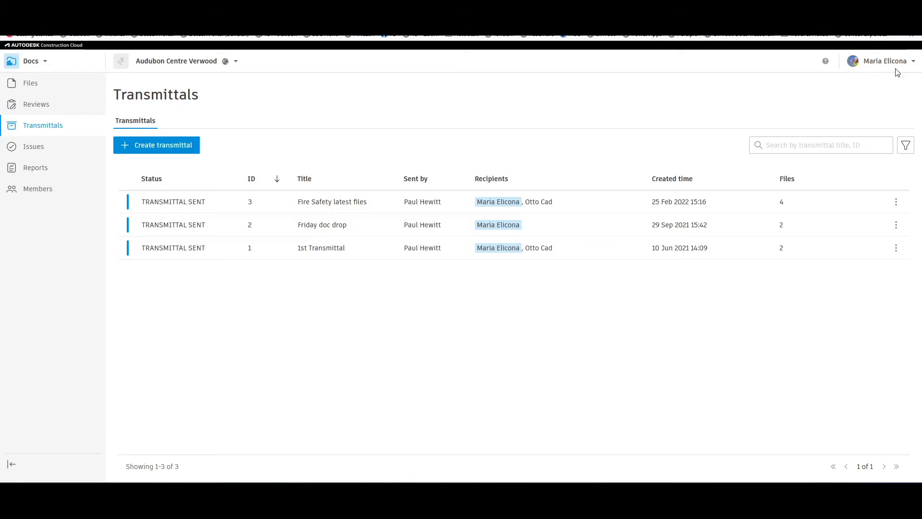
mouse_move(507, 229)
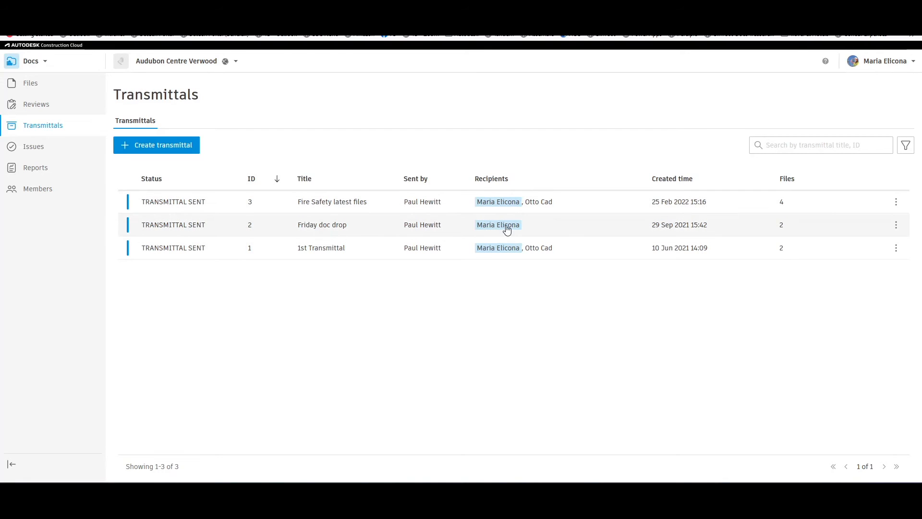
mouse_move(896, 202)
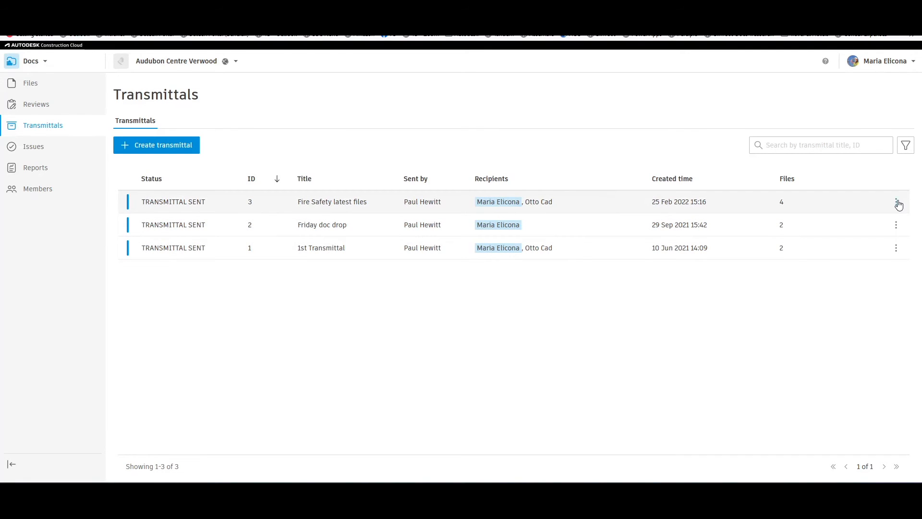
click(895, 202)
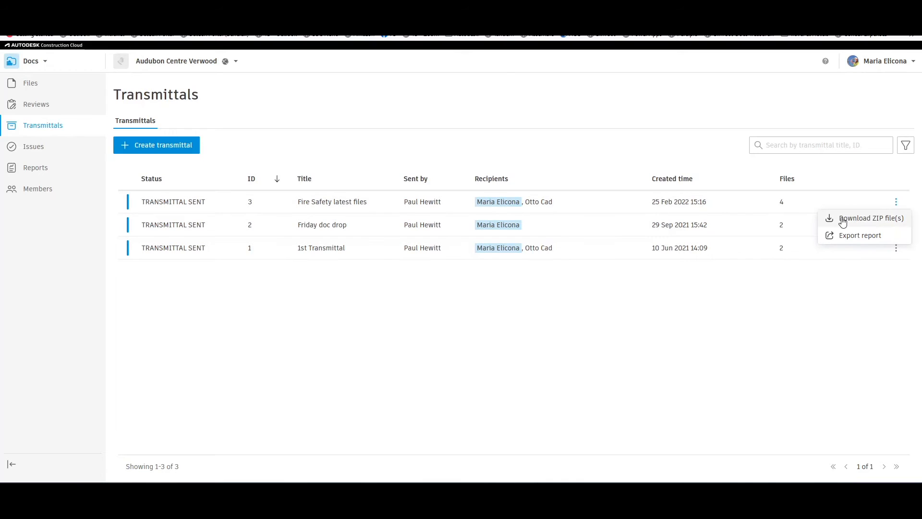
mouse_move(880, 240)
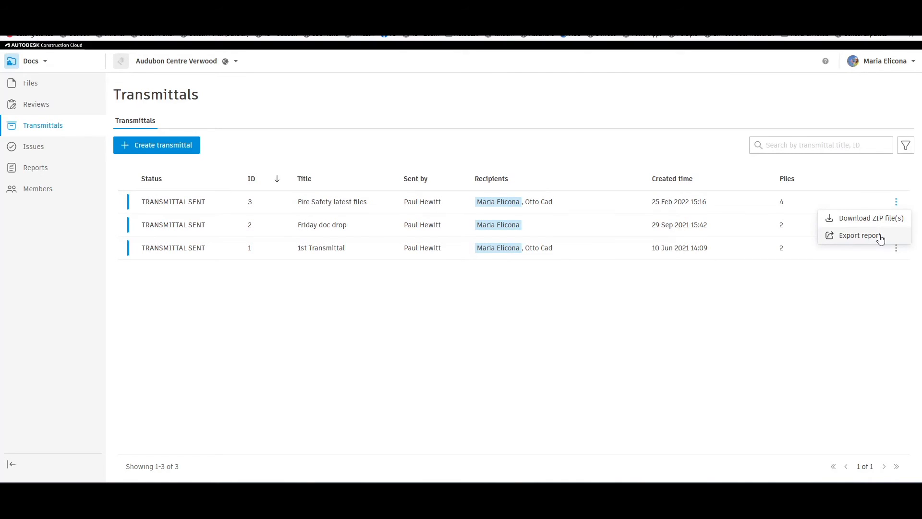
mouse_move(844, 250)
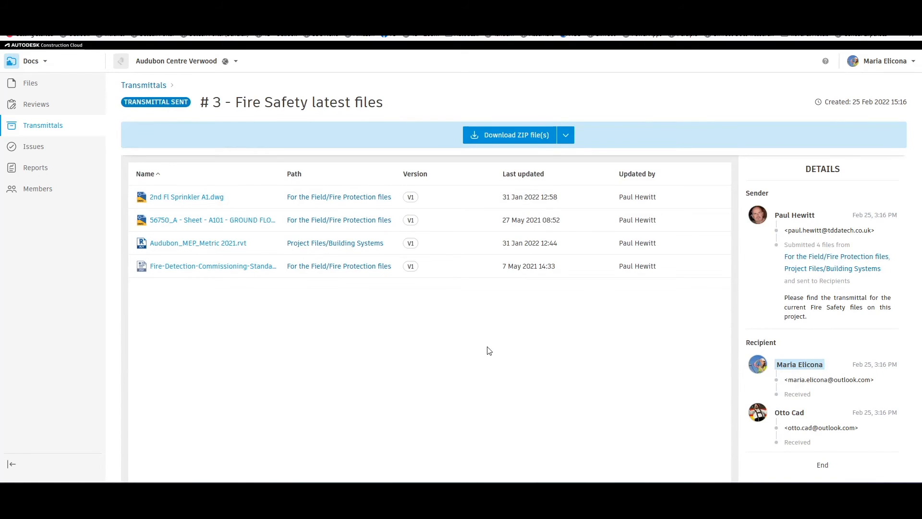
- Review transmittal #3's details and return to the sender's Transmittals list
click(565, 134)
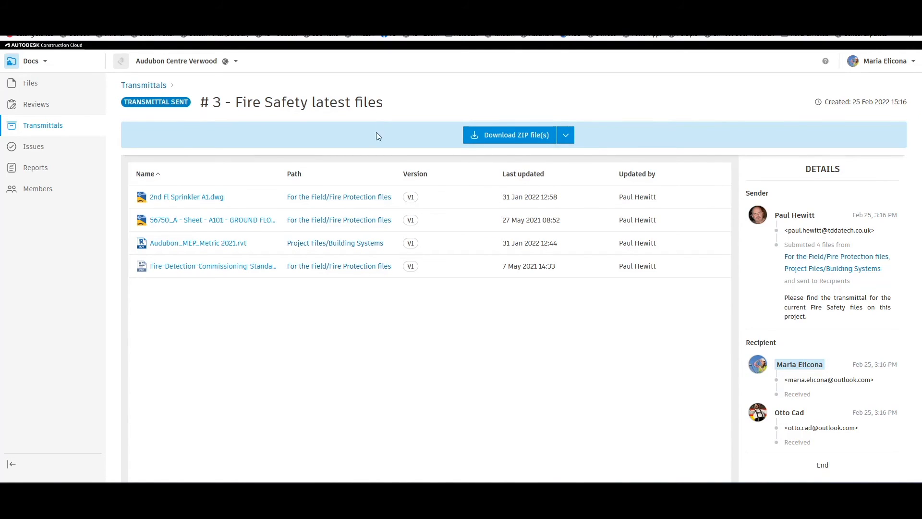
mouse_move(200, 231)
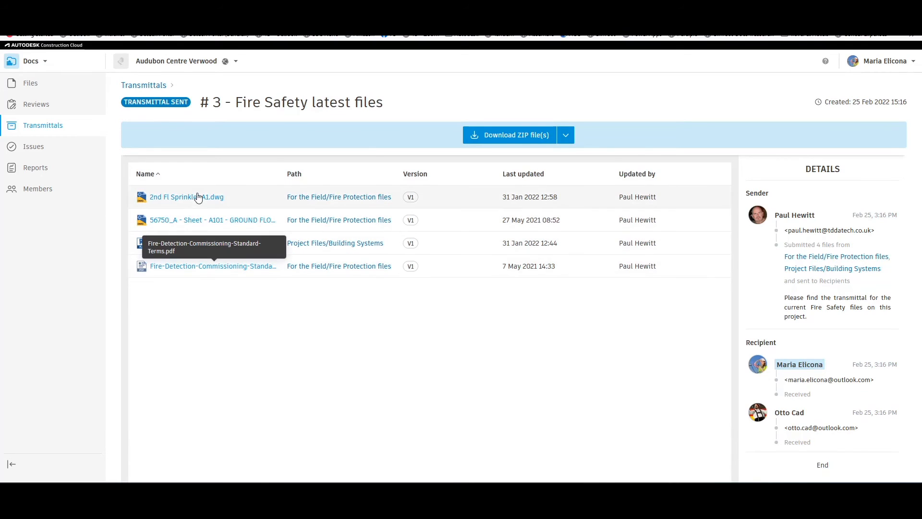
click(178, 196)
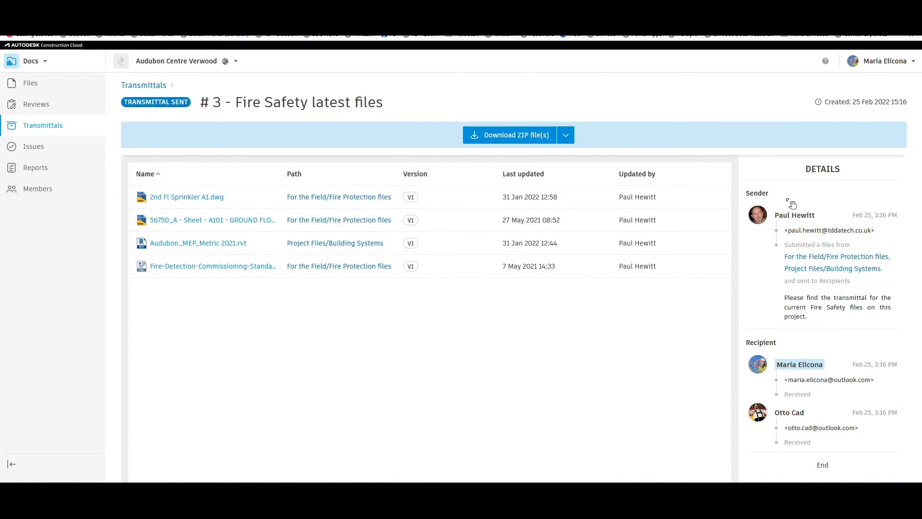
mouse_move(837, 283)
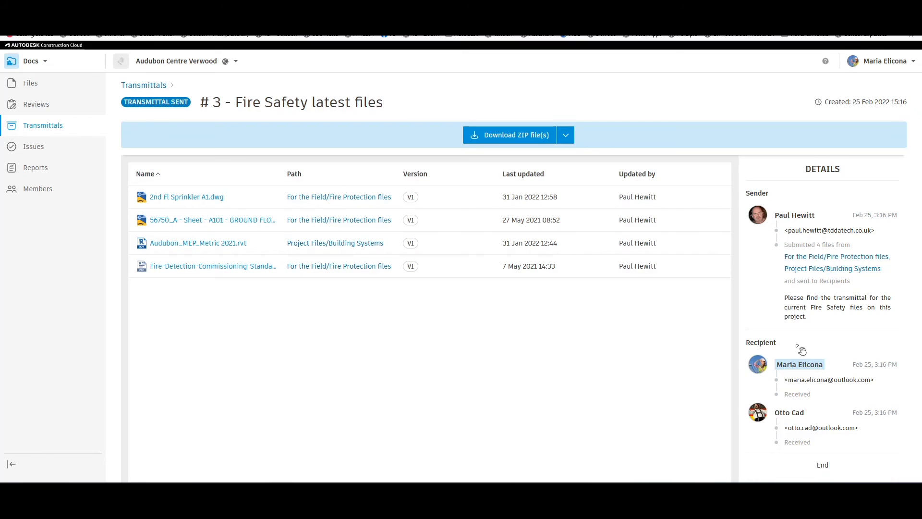
mouse_move(315, 298)
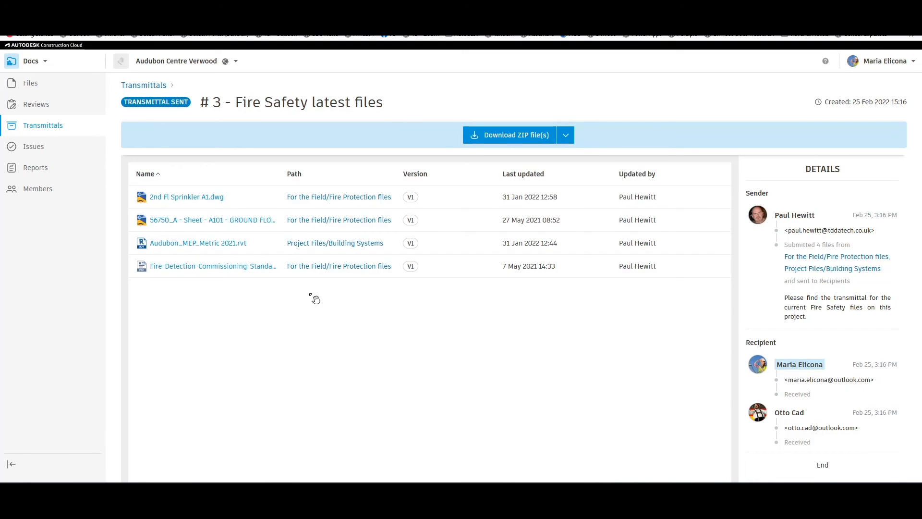
mouse_move(323, 295)
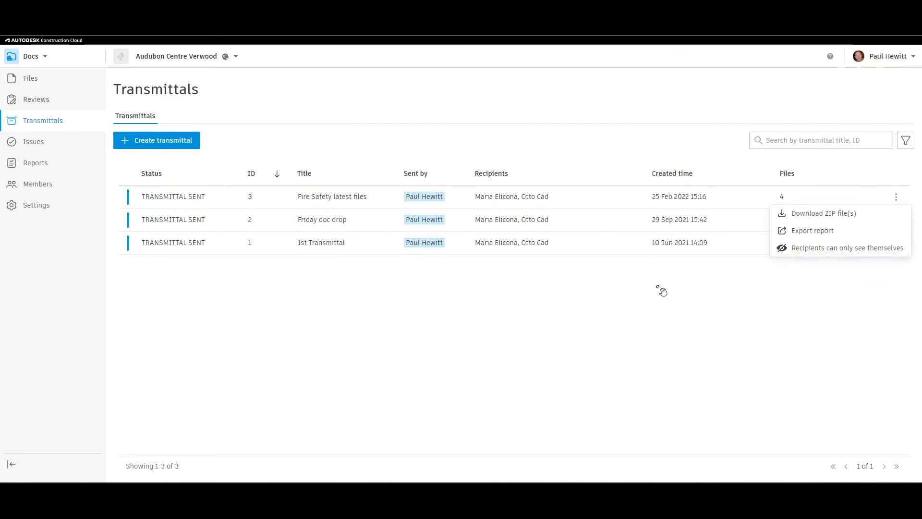
mouse_move(831, 79)
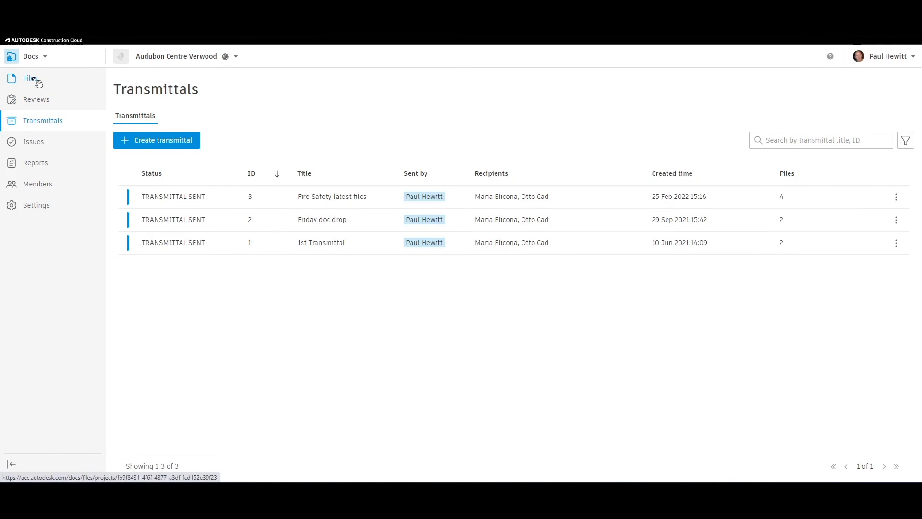
- Go to the project's Files module showing the Project Files folder tree
click(30, 79)
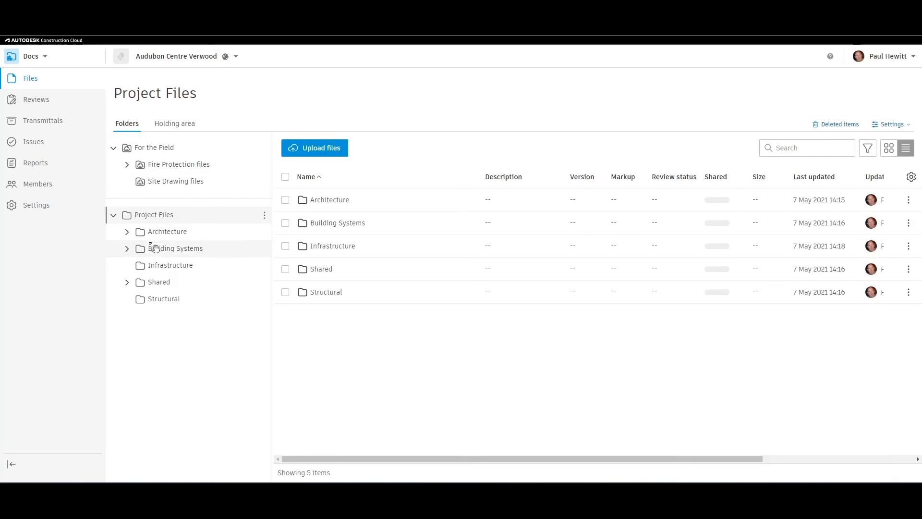
- Select A102 SECOND FLOOR P2.dwg in the Architecture folder and start a transmittal from it
click(127, 231)
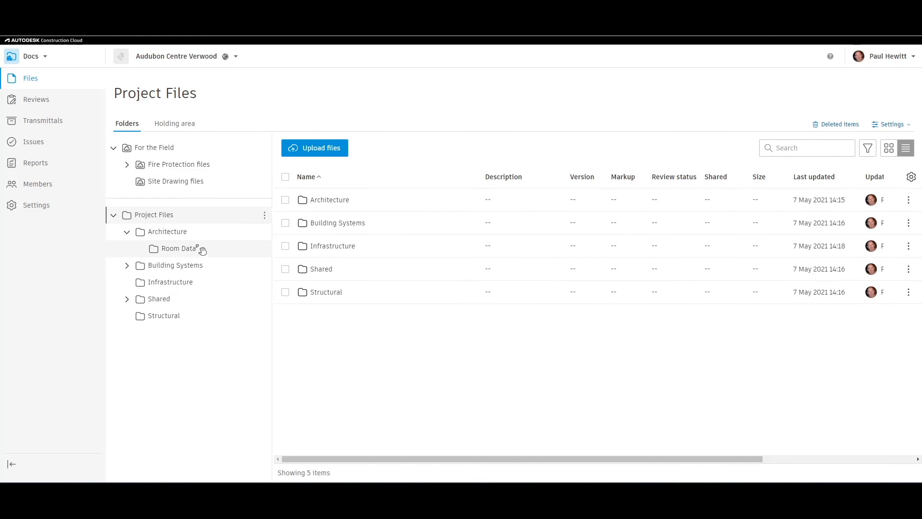
click(167, 231)
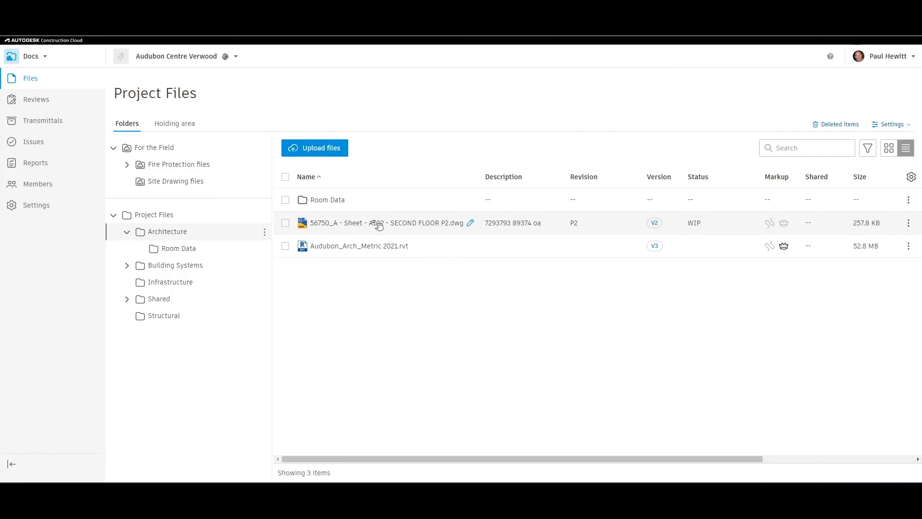
click(285, 223)
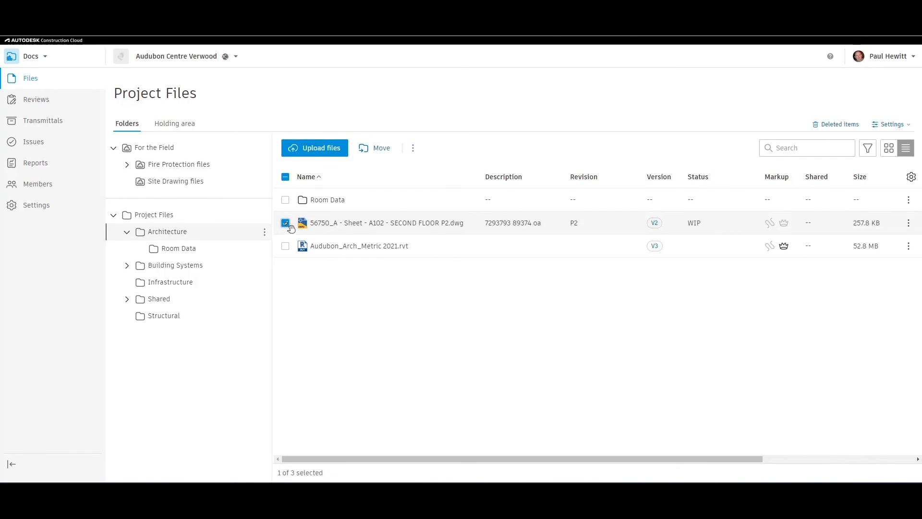
click(413, 148)
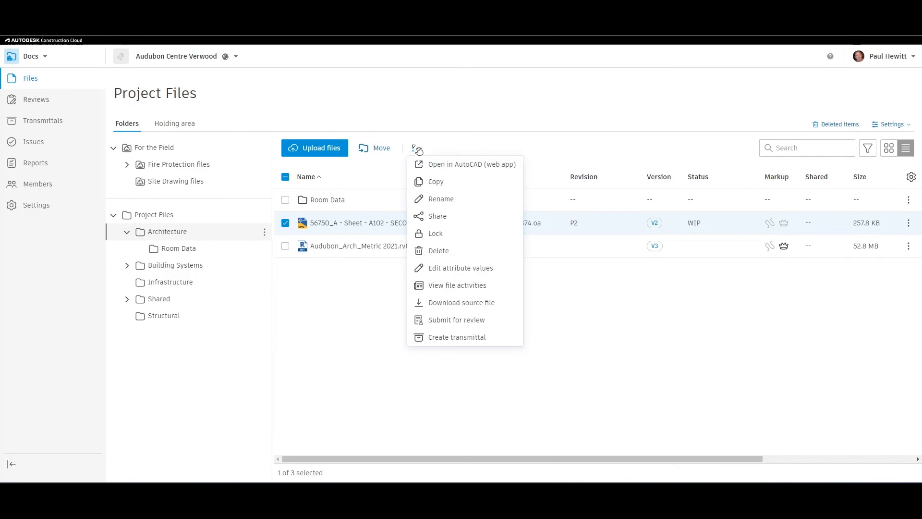
mouse_move(483, 318)
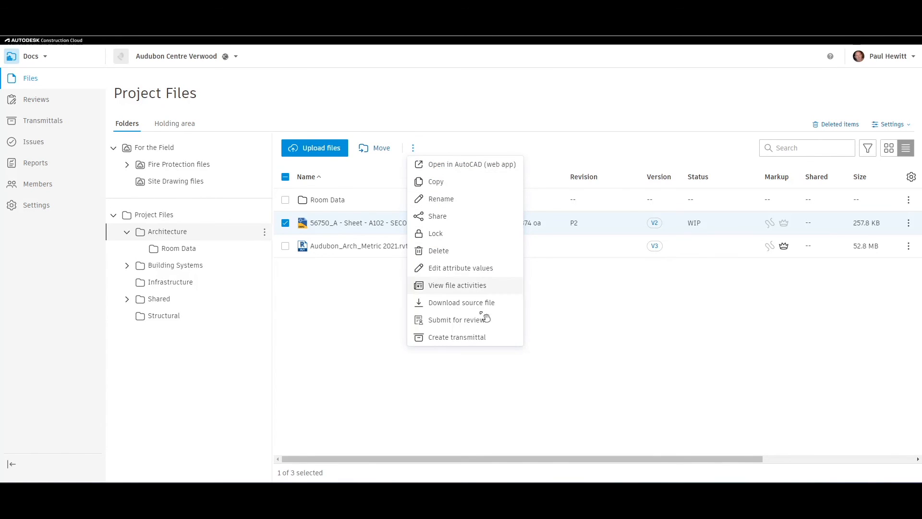
mouse_move(442, 340)
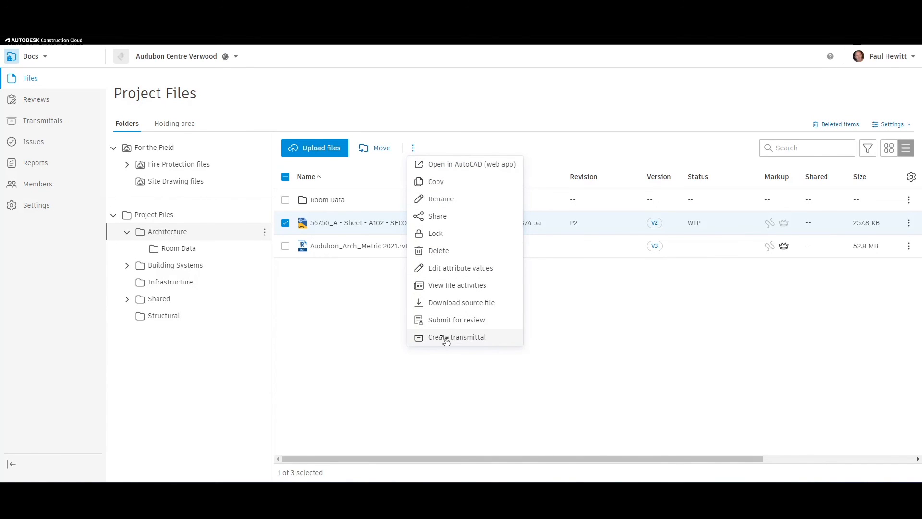
click(455, 337)
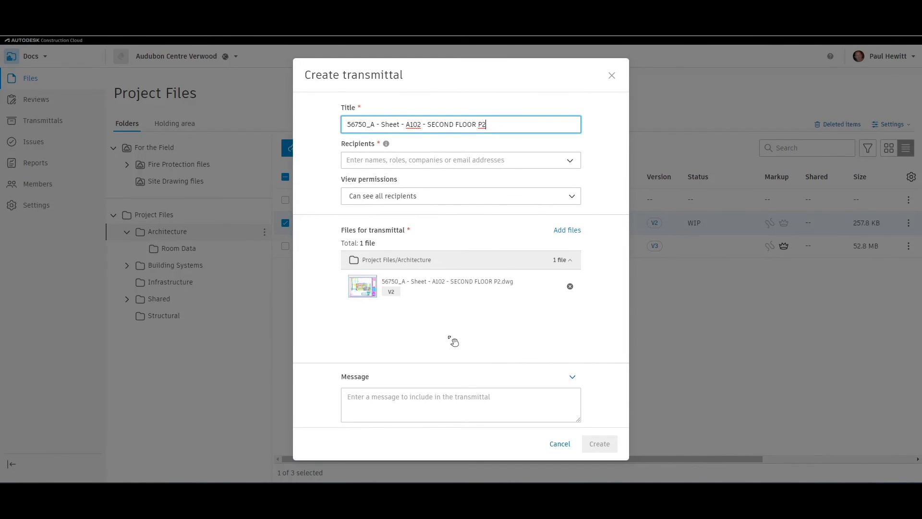
mouse_move(578, 231)
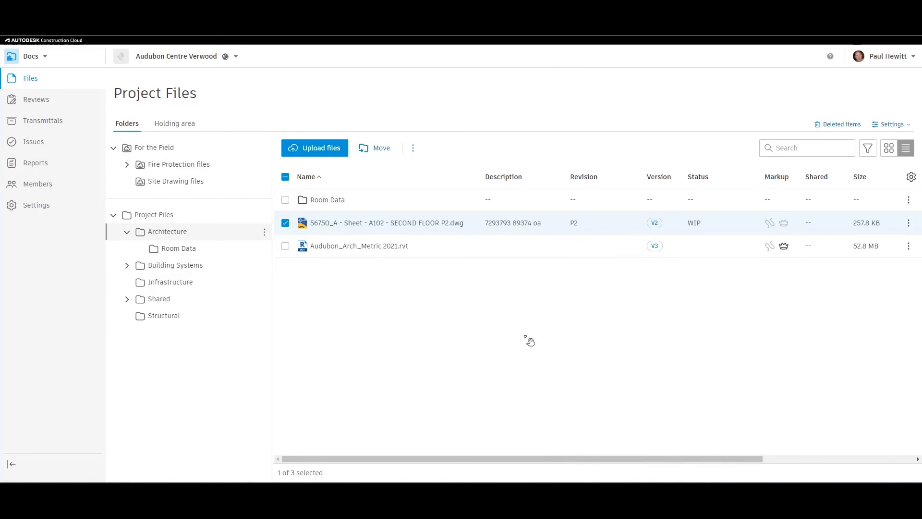
mouse_move(406, 338)
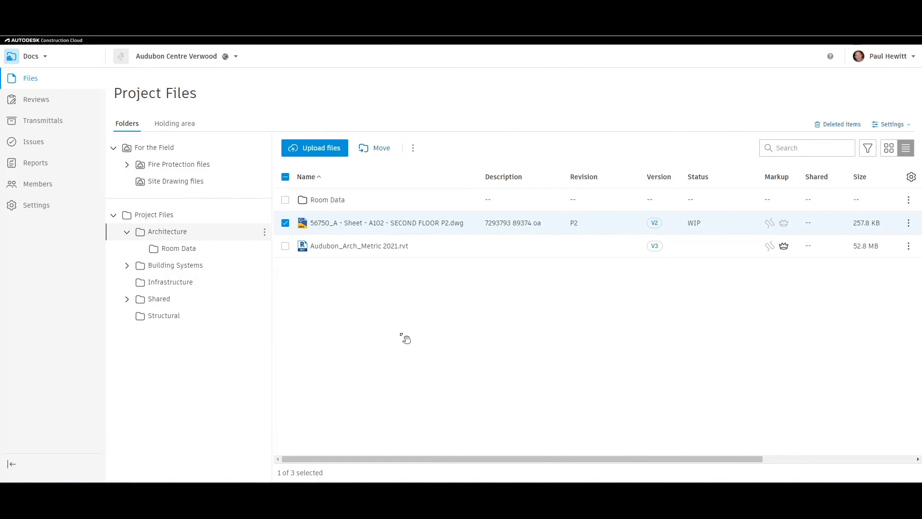